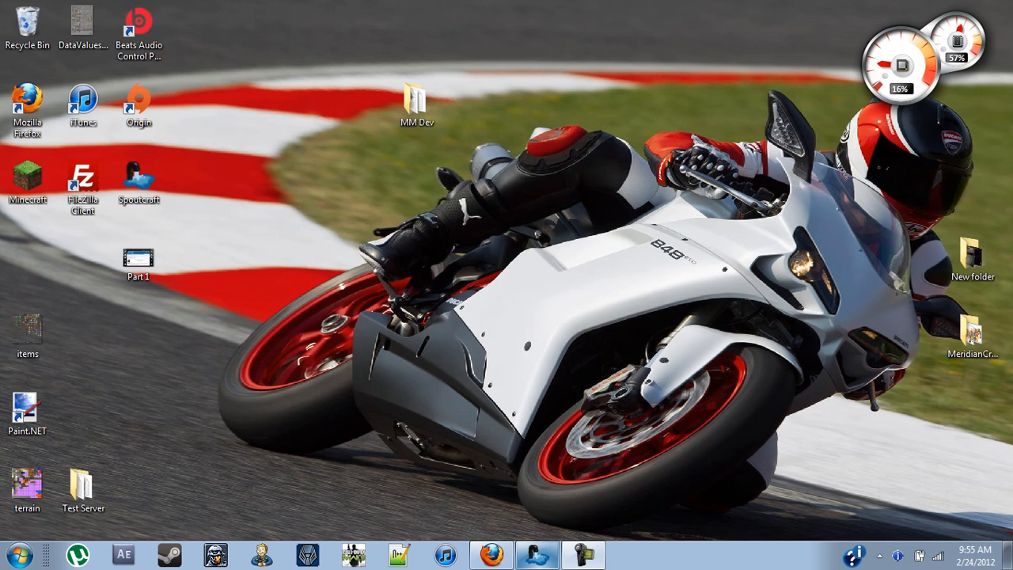
Open the Test Server folder from the desktop to reach its plugins folder.
{"action": "left_click", "coordinate": [418, 103]}
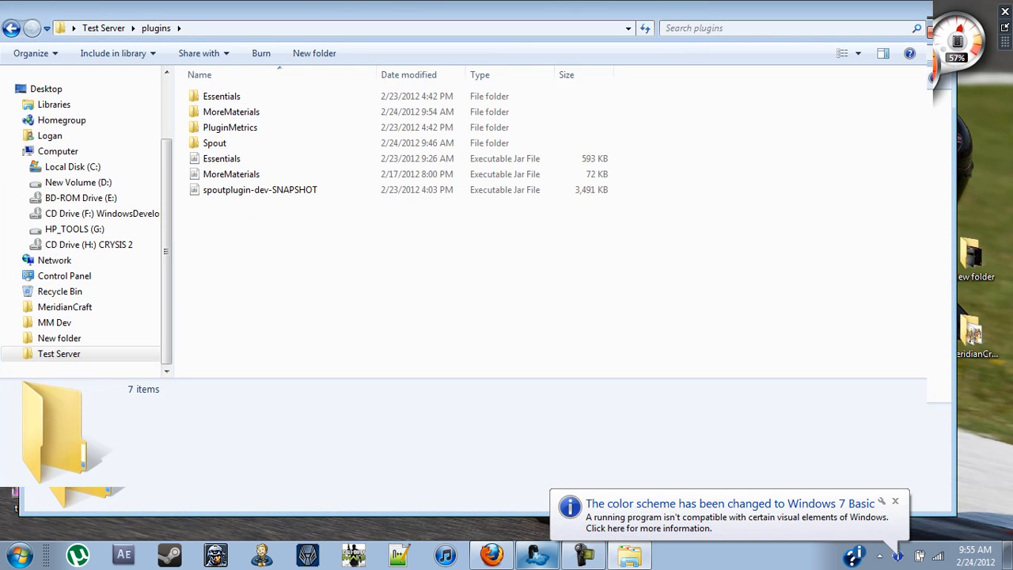
Navigate into MoreMaterials > materials > New folder holding the ALL_IN_ONE_BLOCK files.
{"action": "double_click", "coordinate": [231, 111]}
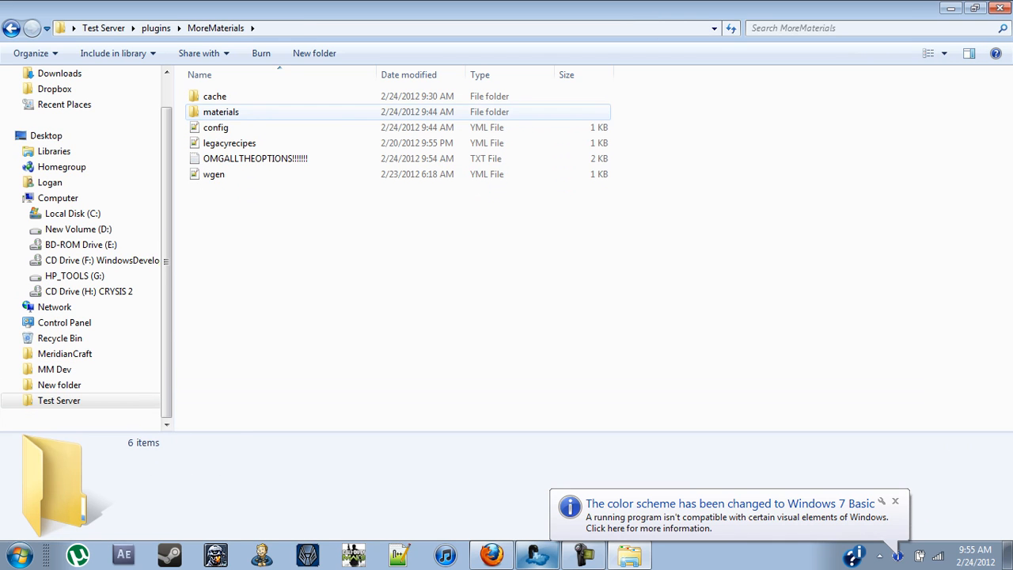
{"action": "left_click", "coordinate": [222, 111]}
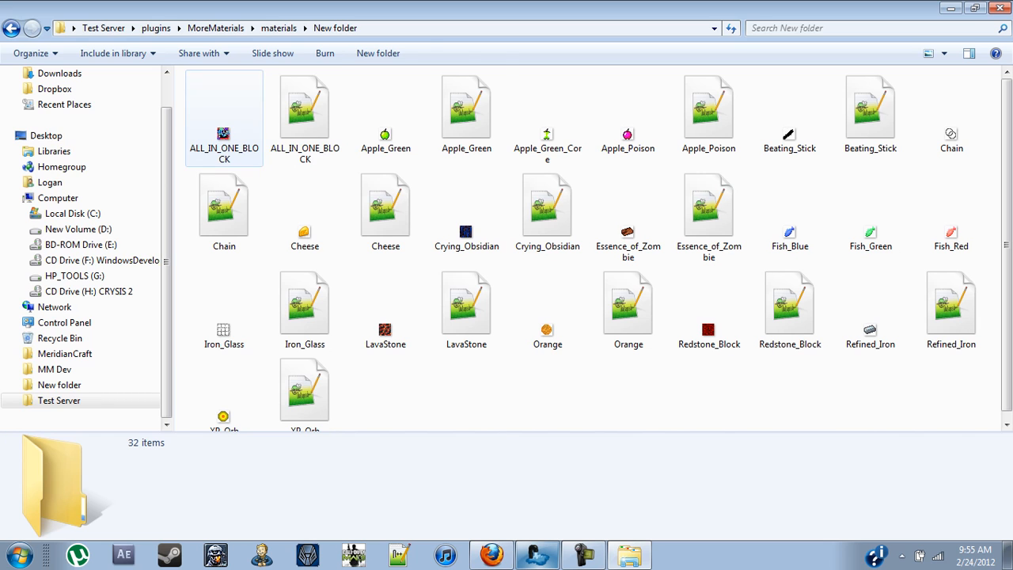
{"action": "double_click", "coordinate": [223, 108]}
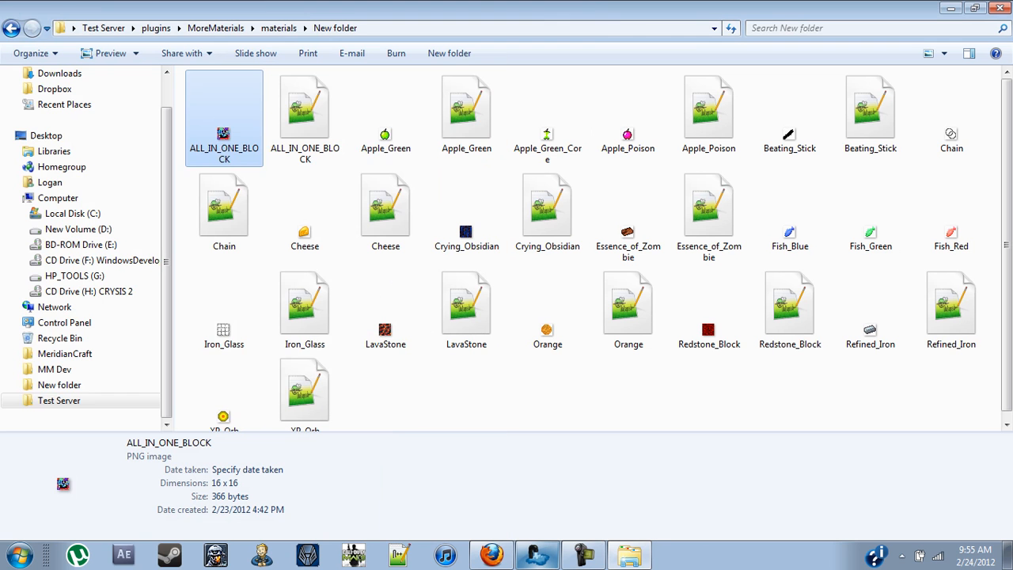
Check the ALL_IN_ONE_BLOCK PNG and empty YML details, then open the YML in Notepad++.
{"action": "left_click", "coordinate": [304, 108]}
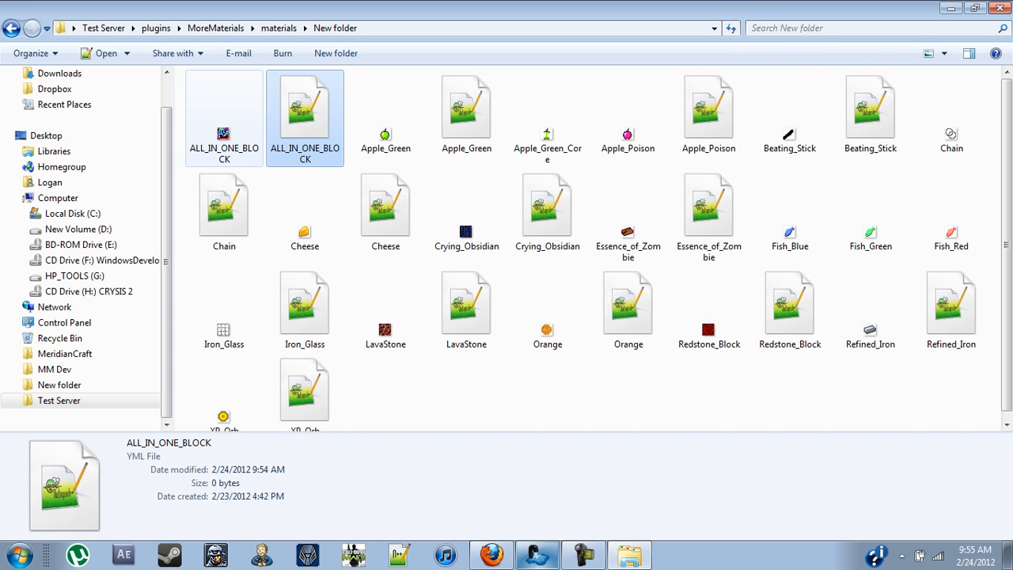
{"action": "left_click", "coordinate": [225, 111]}
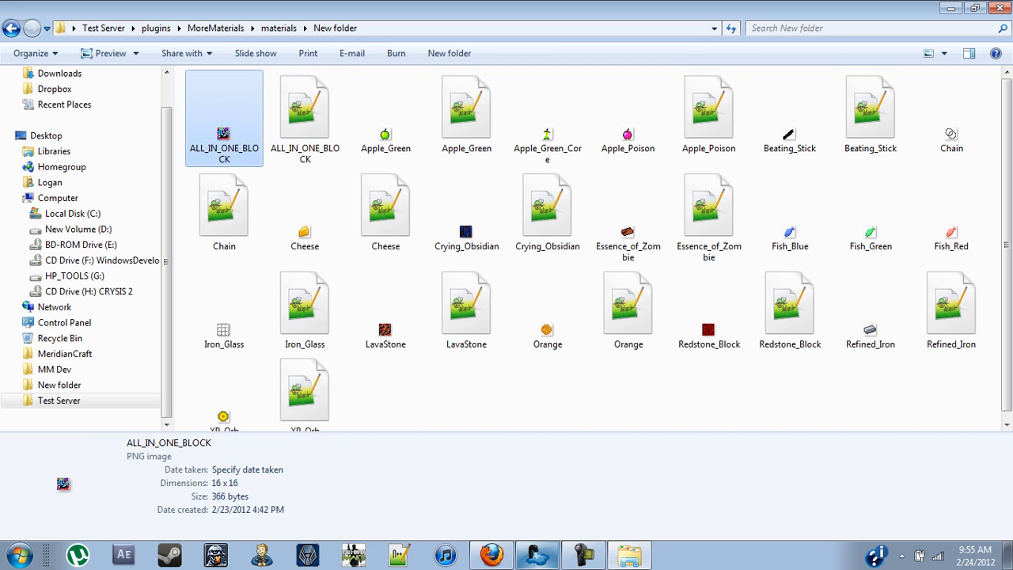
{"action": "left_click", "coordinate": [304, 108]}
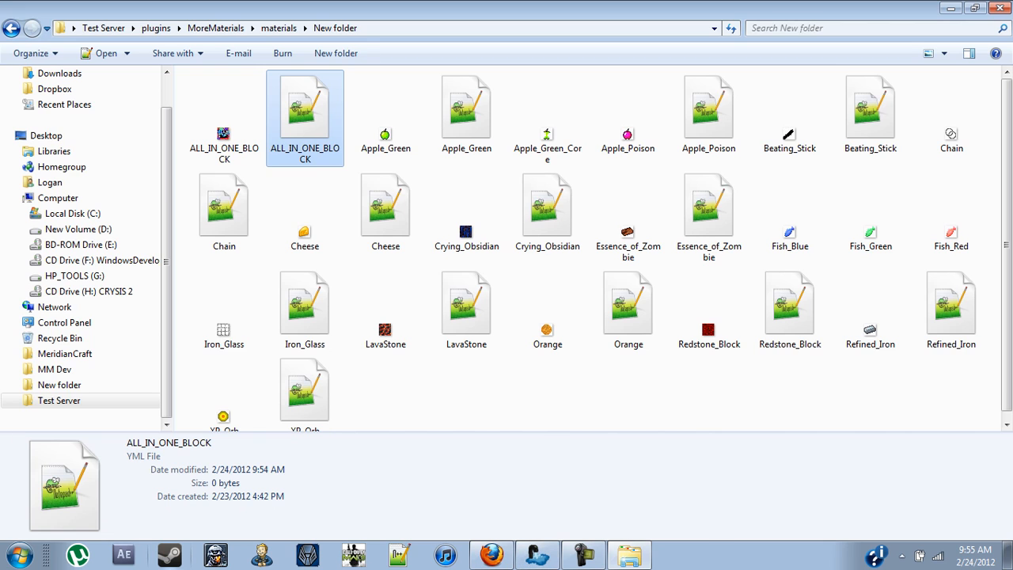
{"action": "double_click", "coordinate": [304, 108]}
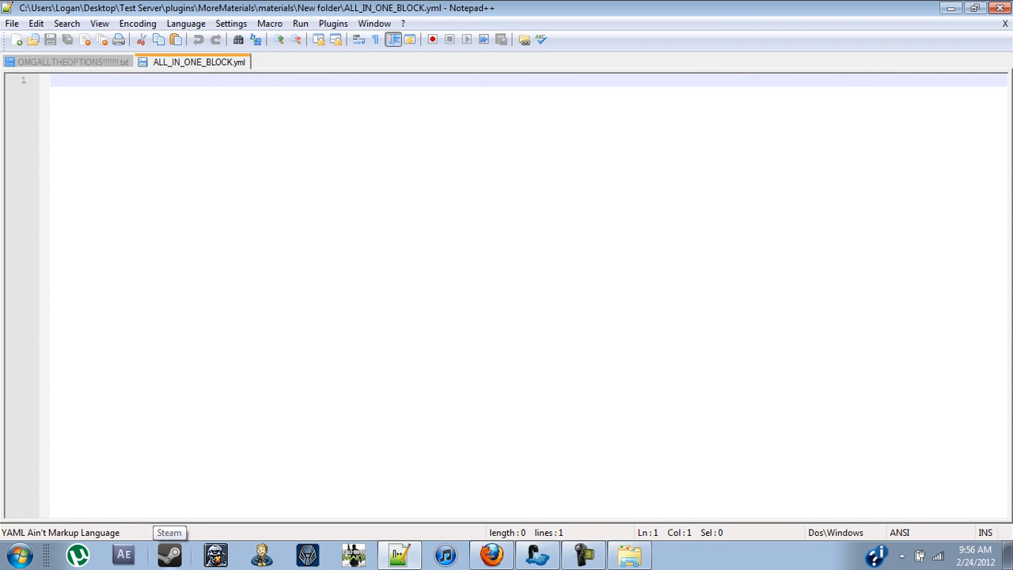
Enter the lines "Type: Block" and "Title: All n One" in ALL_IN_ONE_BLOCK.yml.
{"action": "type", "text": "t"}
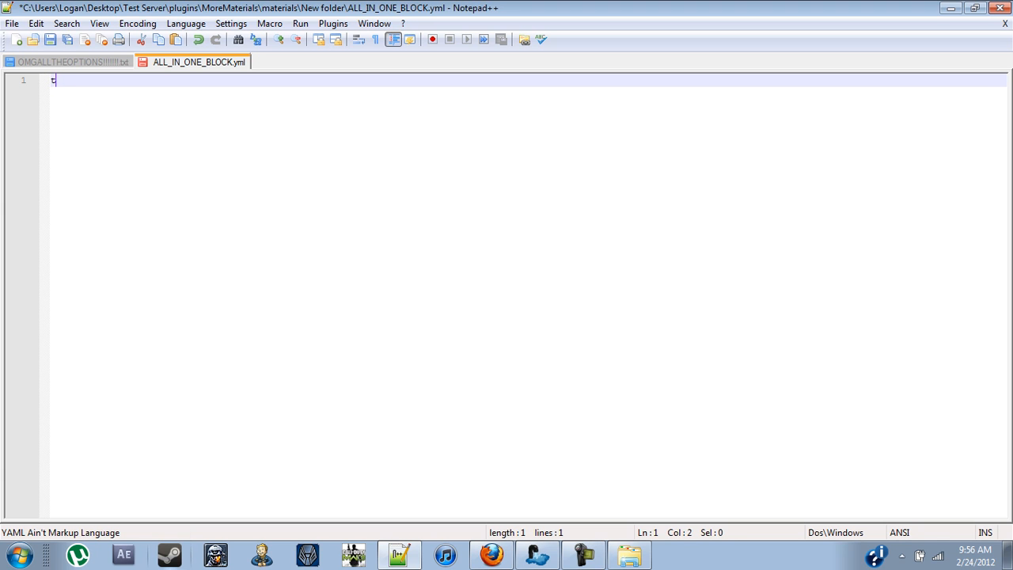
{"action": "type", "text": "ype"}
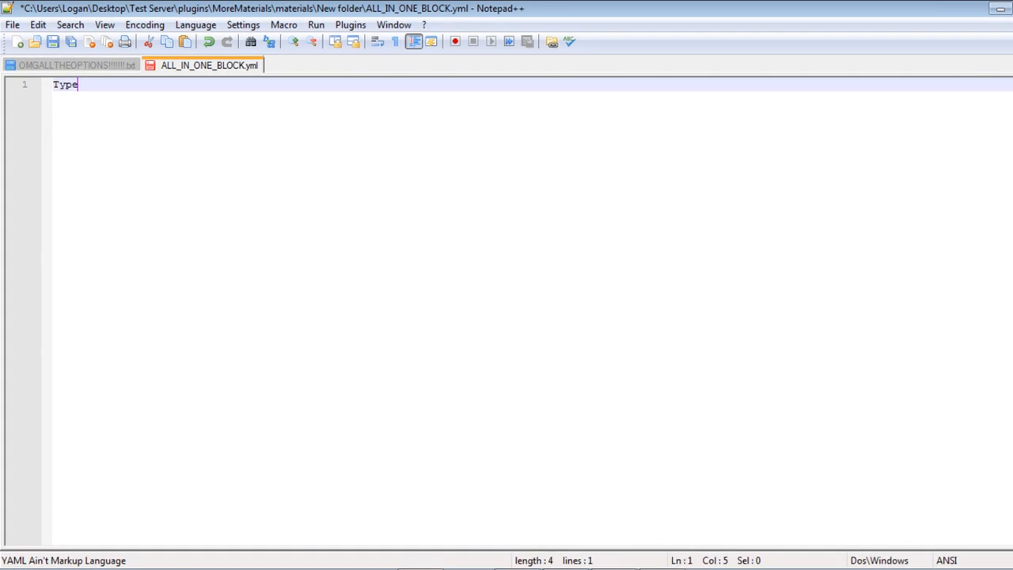
{"action": "type", "text": ": Block"}
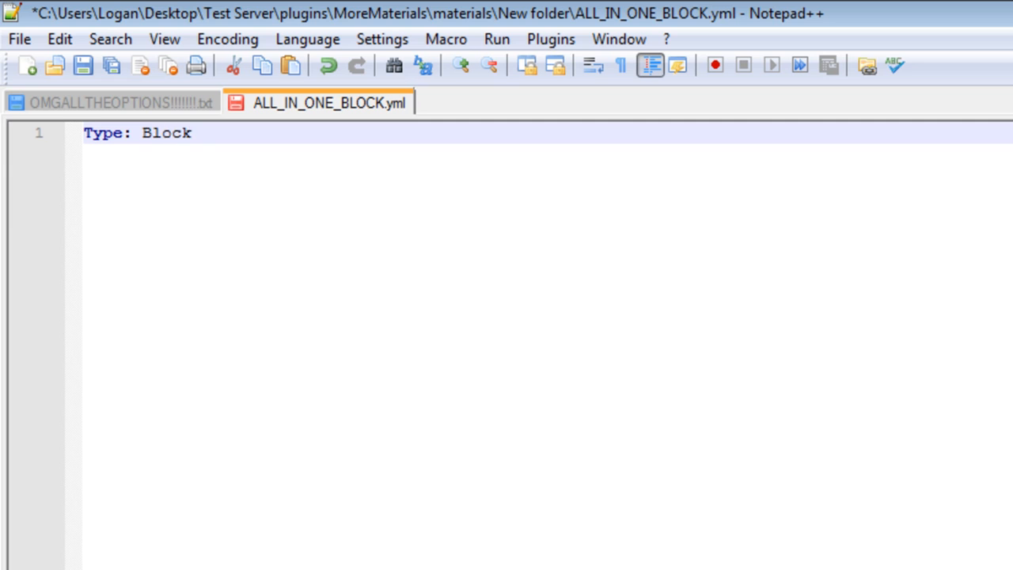
{"action": "type", "text": "T"}
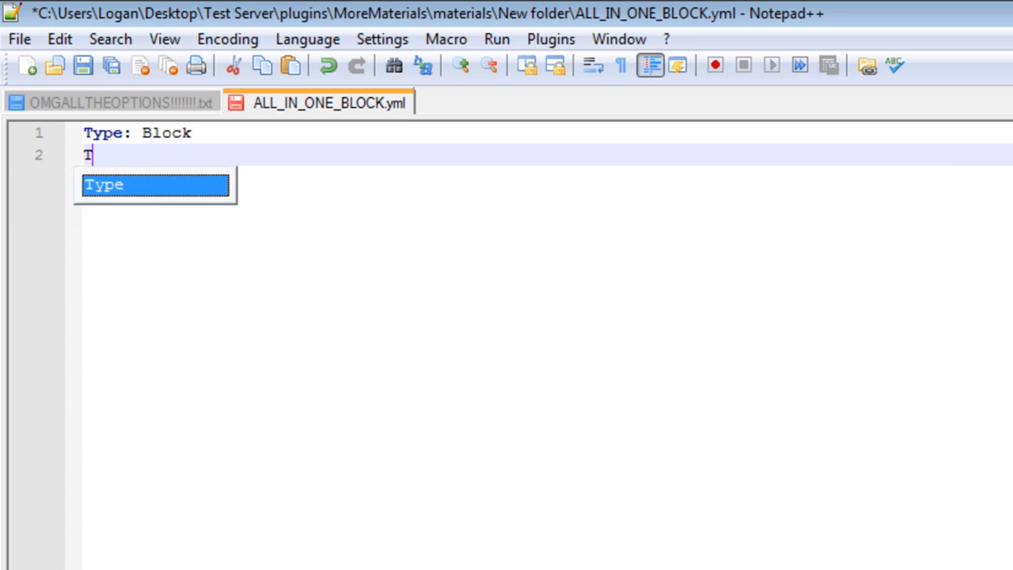
{"action": "type", "text": "itle:"}
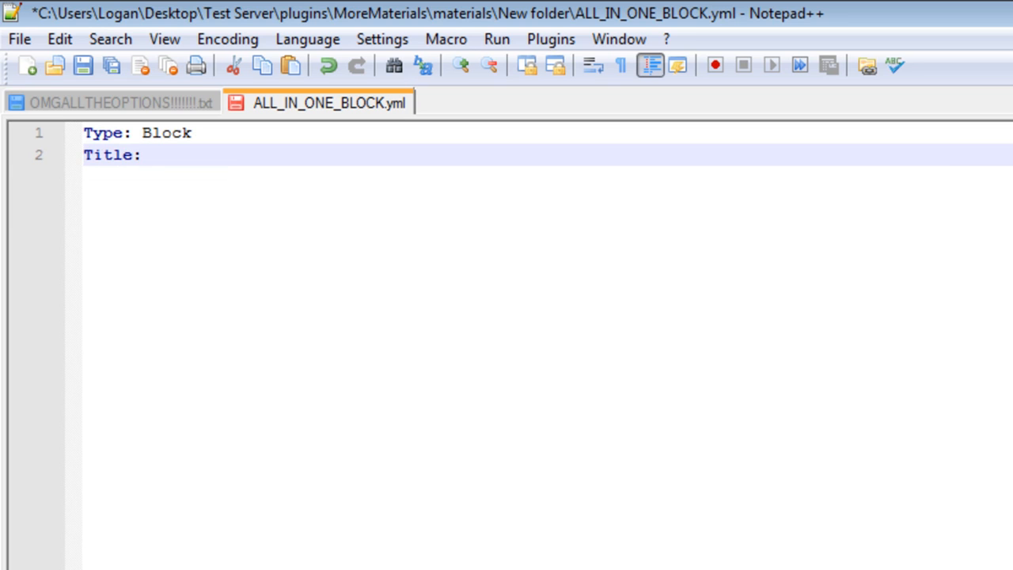
{"action": "type", "text": "All"}
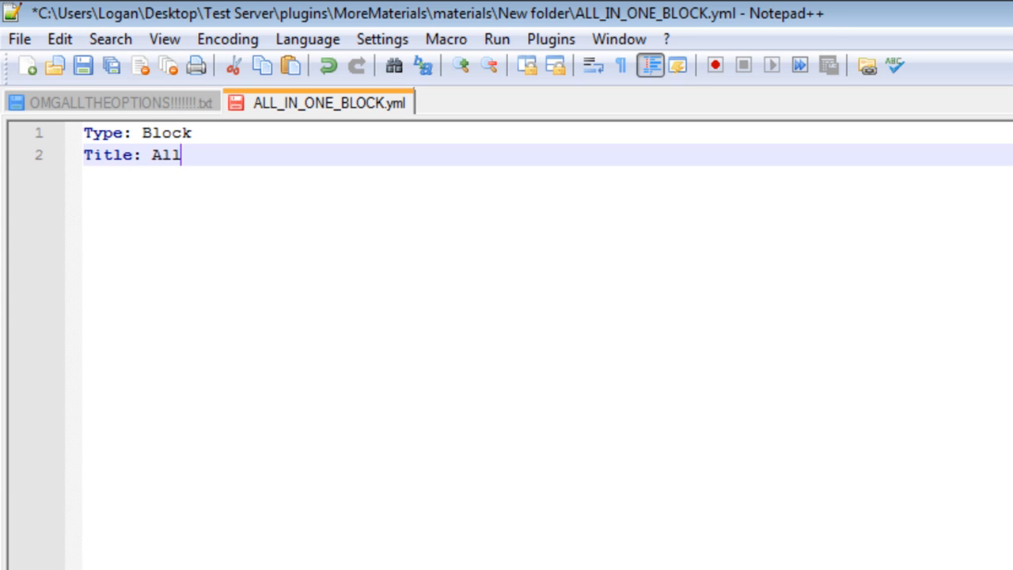
{"action": "type", "text": "n"}
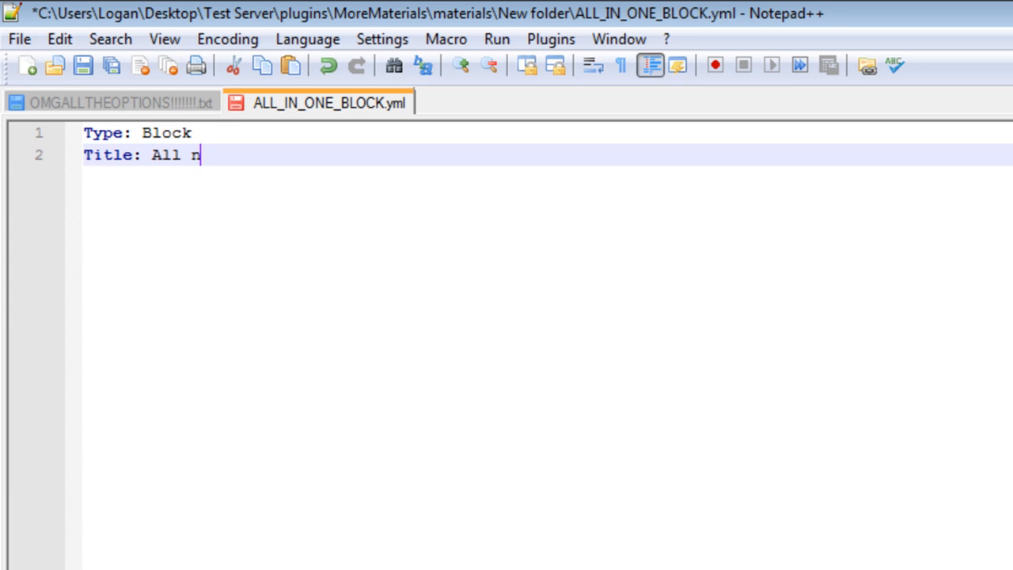
{"action": "type", "text": "One"}
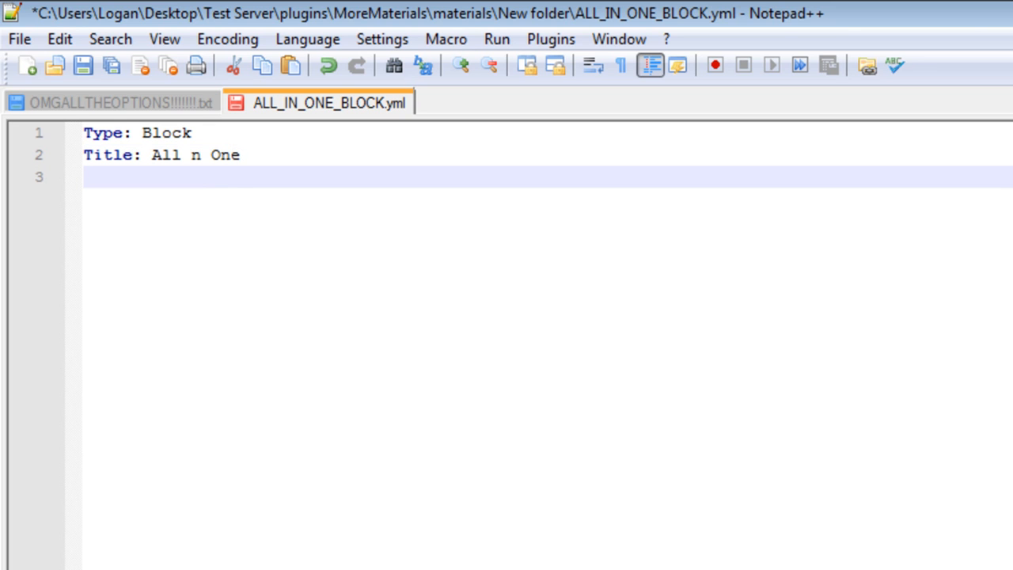
Start an Lclick entry under the title and scroll the OMGALLTHEOPTIONS reference to its Blocks section.
{"action": "left_click", "coordinate": [114, 102]}
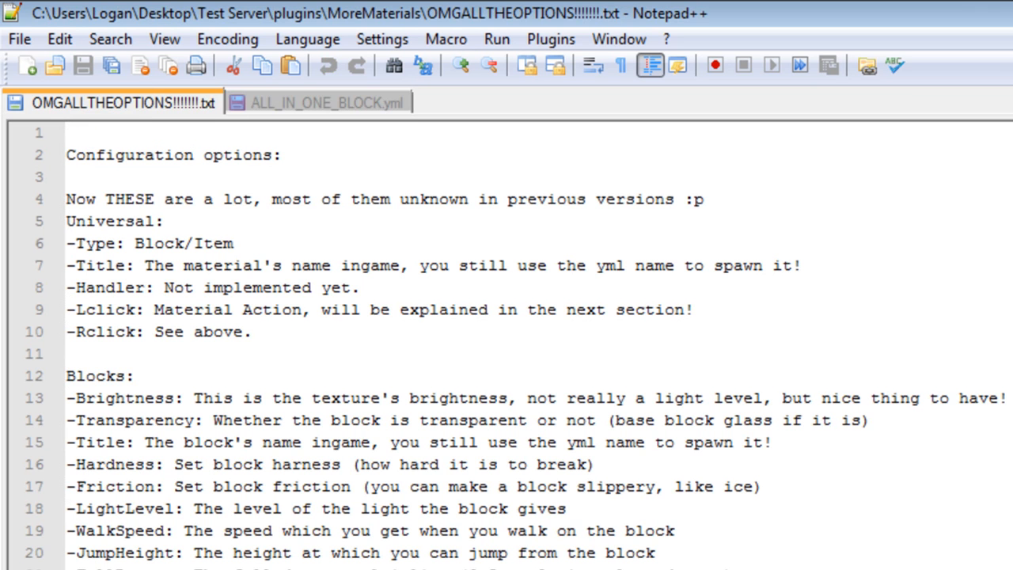
{"action": "left_click", "coordinate": [324, 102]}
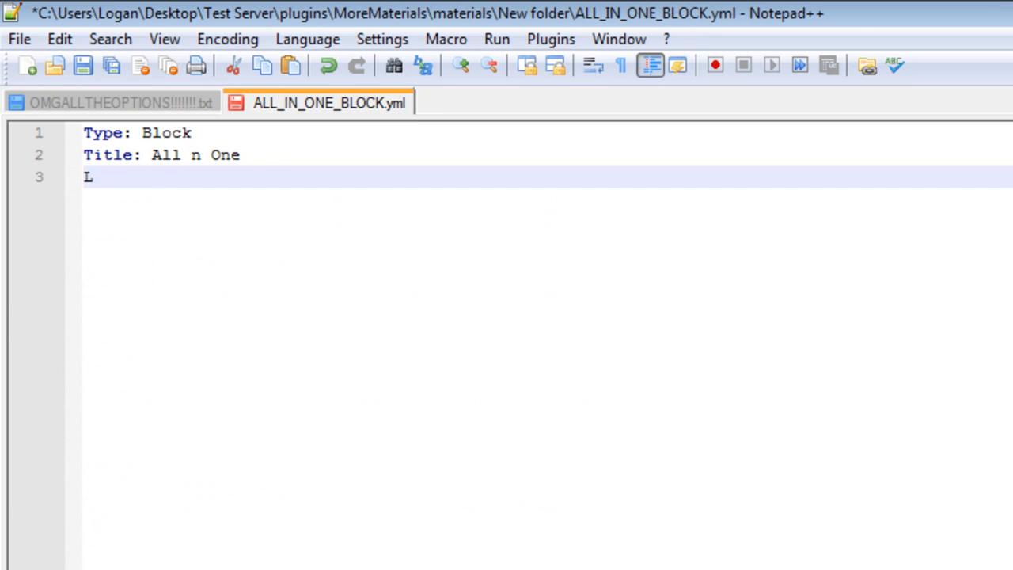
{"action": "type", "text": "clicked"}
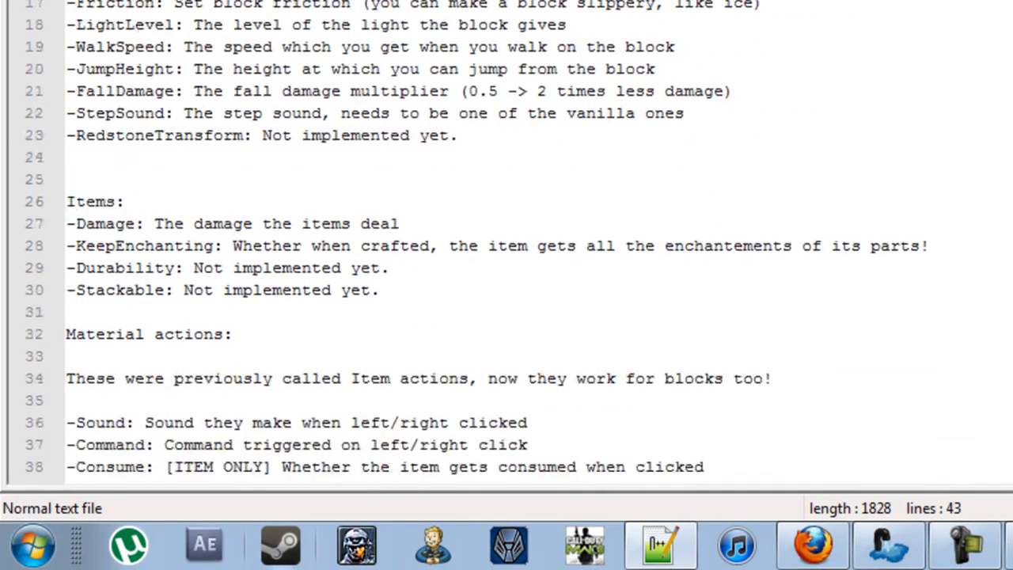
{"action": "scroll", "scroll_direction": "down", "scroll_amount": 3}
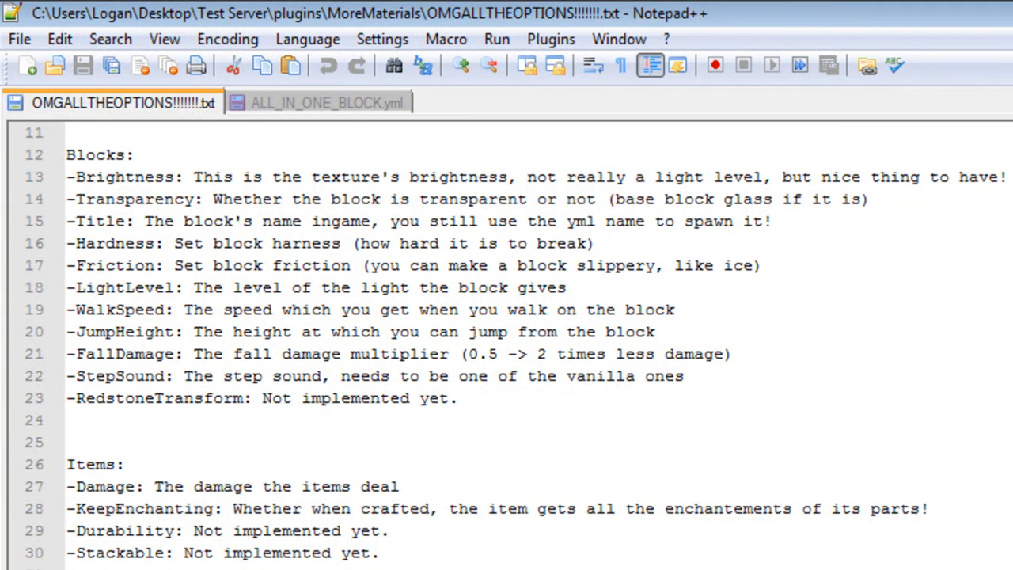
Complete the Lclick entry with Command: /say You Left Clicked!
{"action": "left_click", "coordinate": [317, 103]}
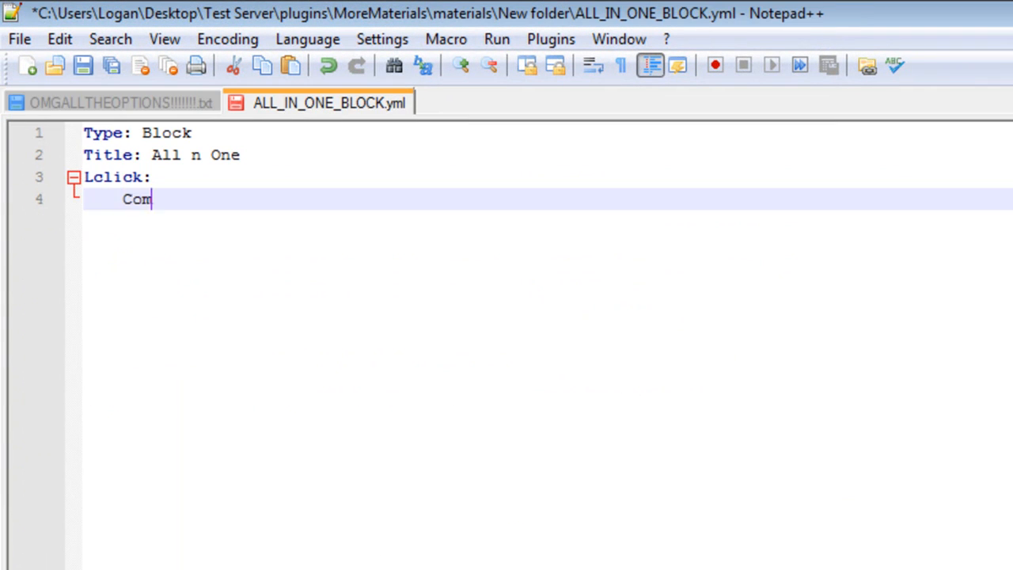
{"action": "type", "text": "mand: /"}
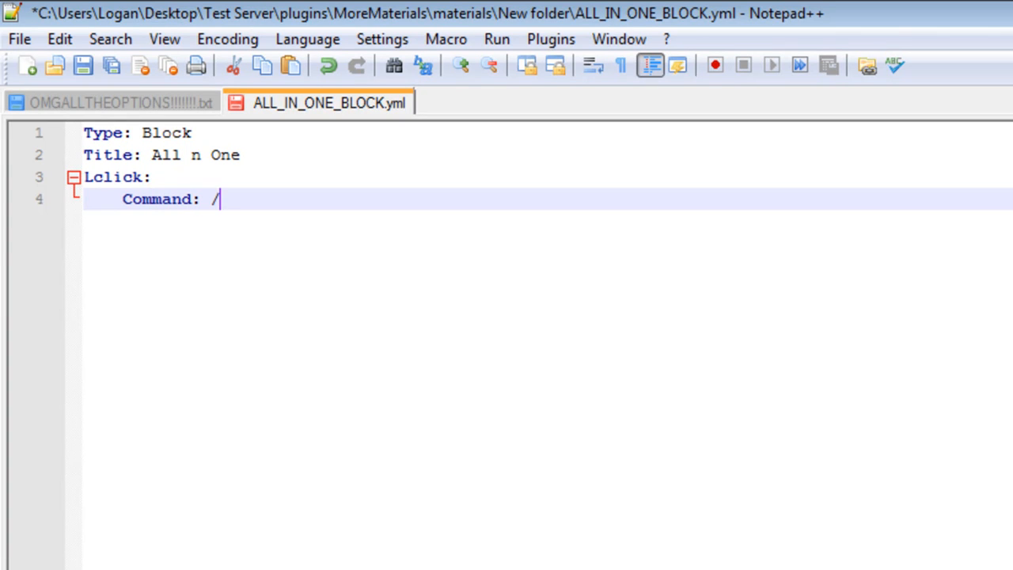
{"action": "type", "text": "say"}
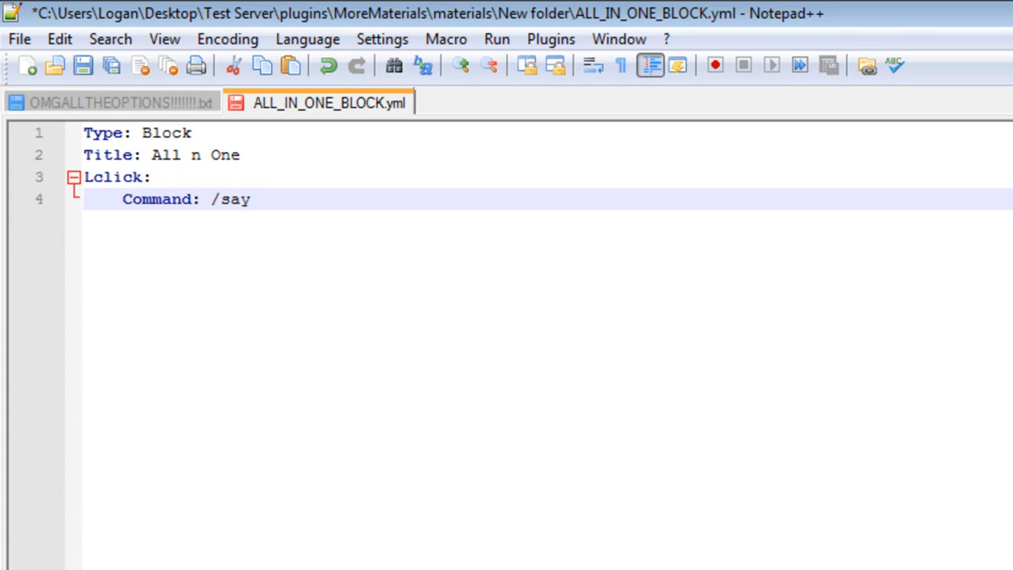
{"action": "type", "text": "You Left C"}
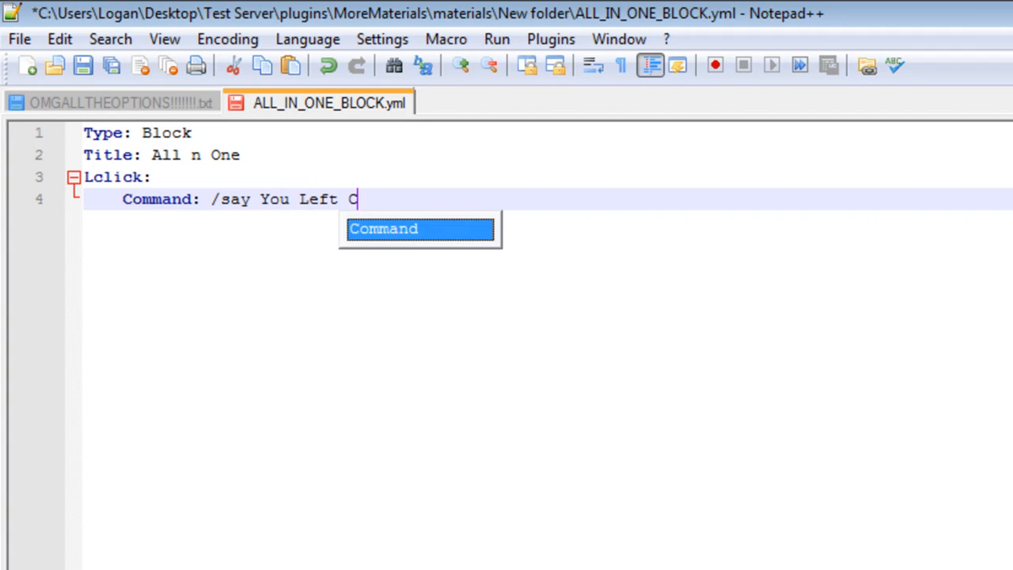
{"action": "type", "text": "licked"}
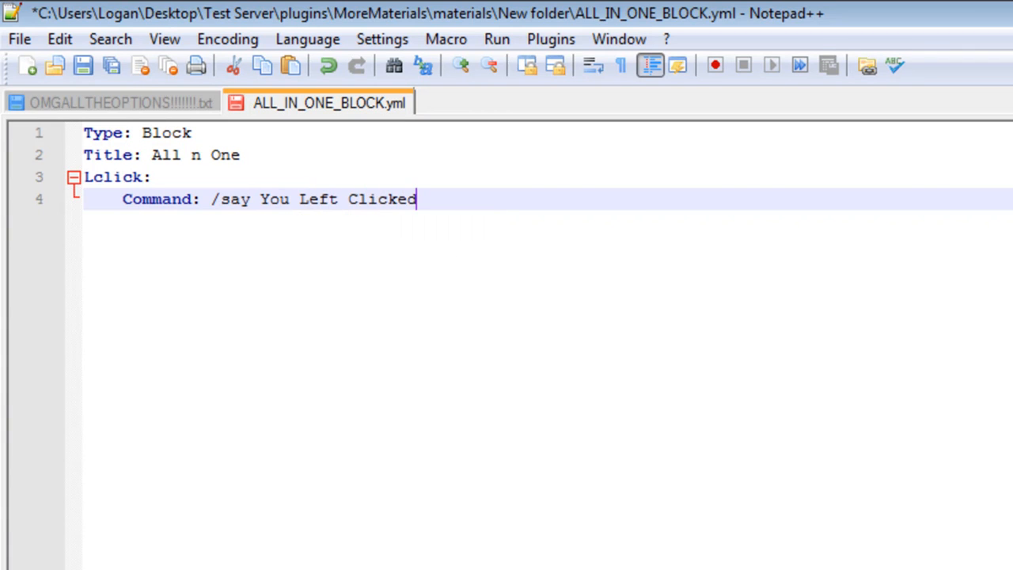
{"action": "type", "text": "!"}
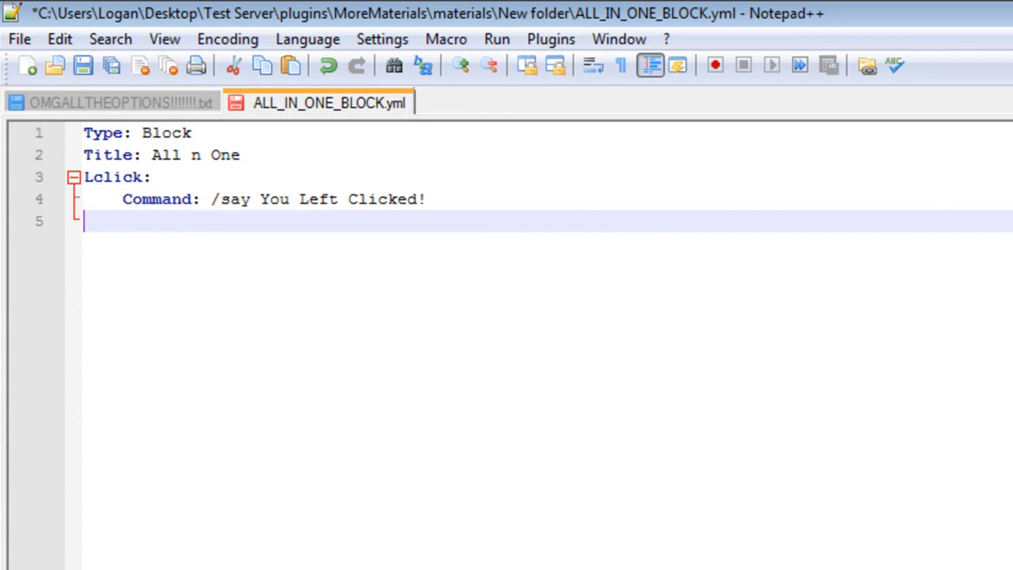
Add an Rclick entry with Command: /say You right Clicked! and return to the options reference.
{"action": "type", "text": "Rclick:"}
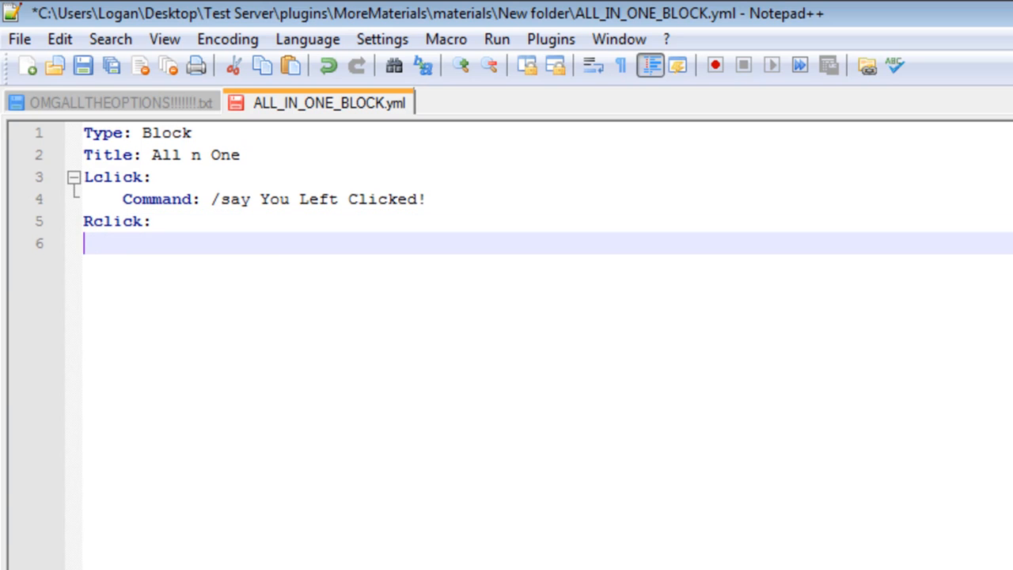
{"action": "type", "text": "Command:"}
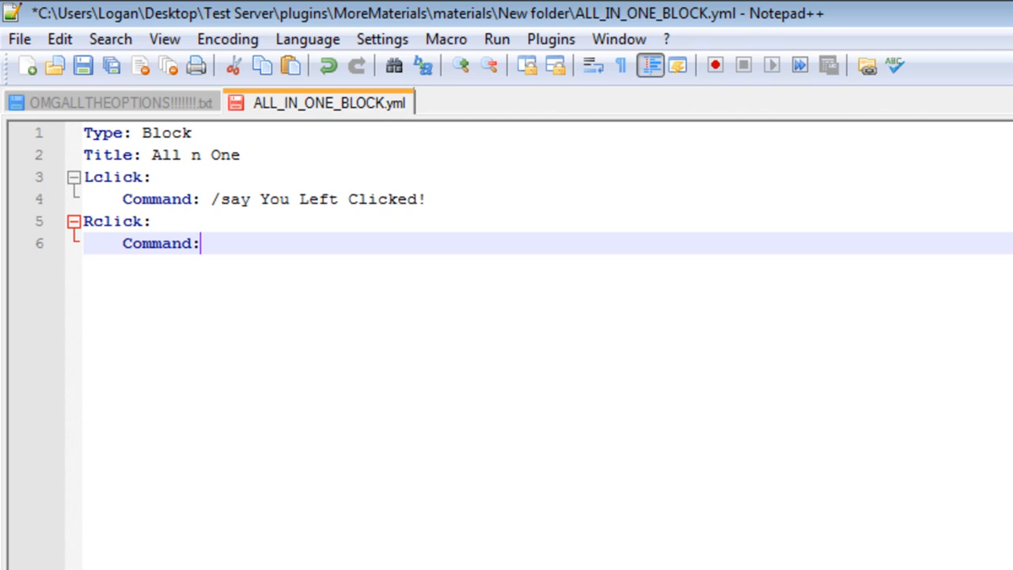
{"action": "type", "text": "/say You"}
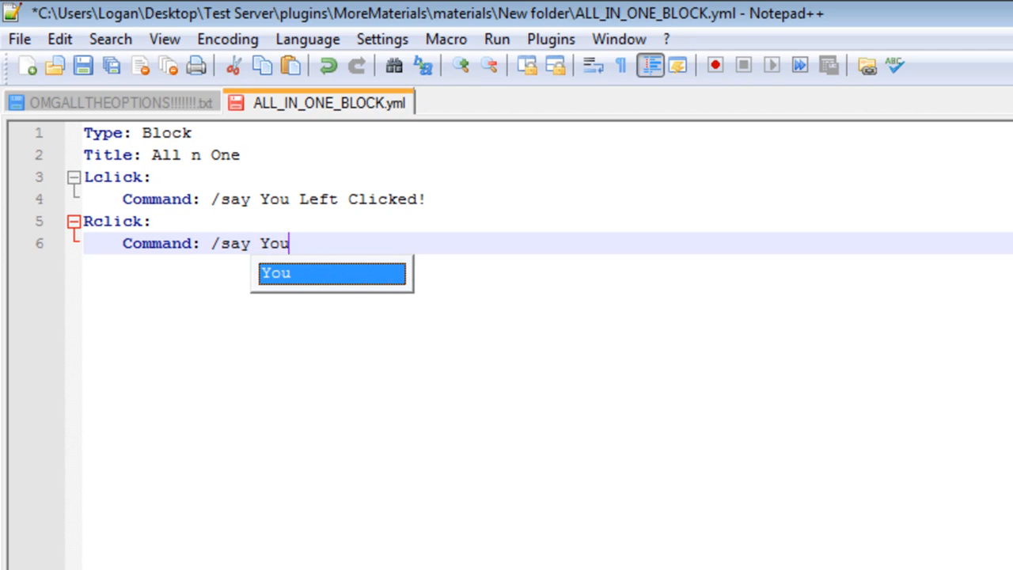
{"action": "type", "text": "right"}
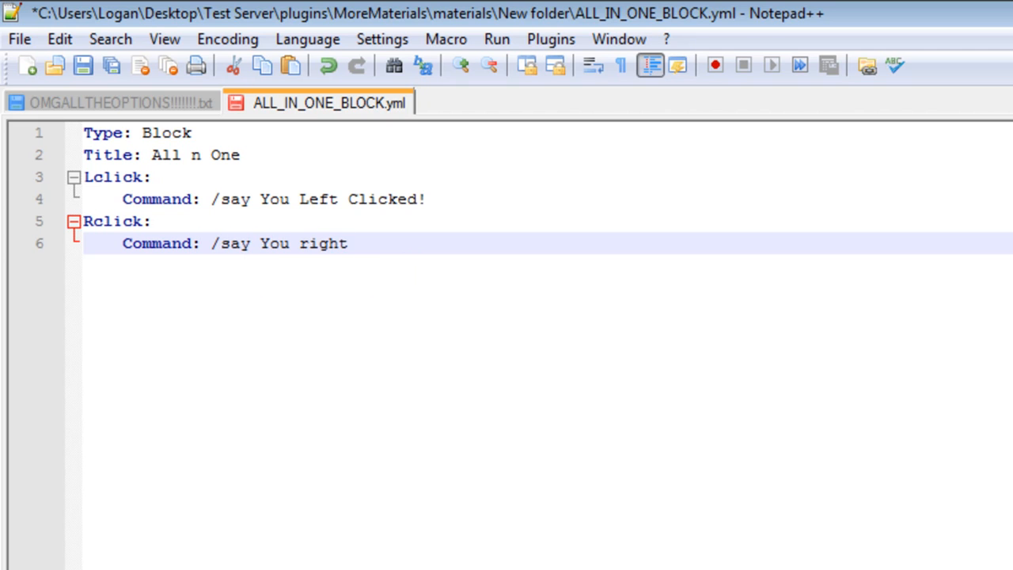
{"action": "type", "text": "Clicked!"}
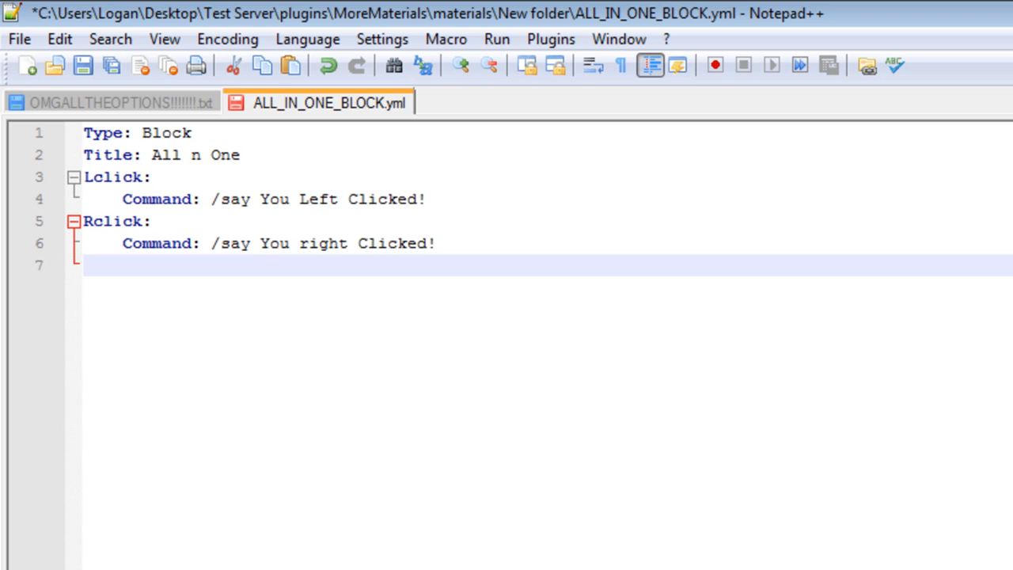
{"action": "left_click", "coordinate": [111, 101]}
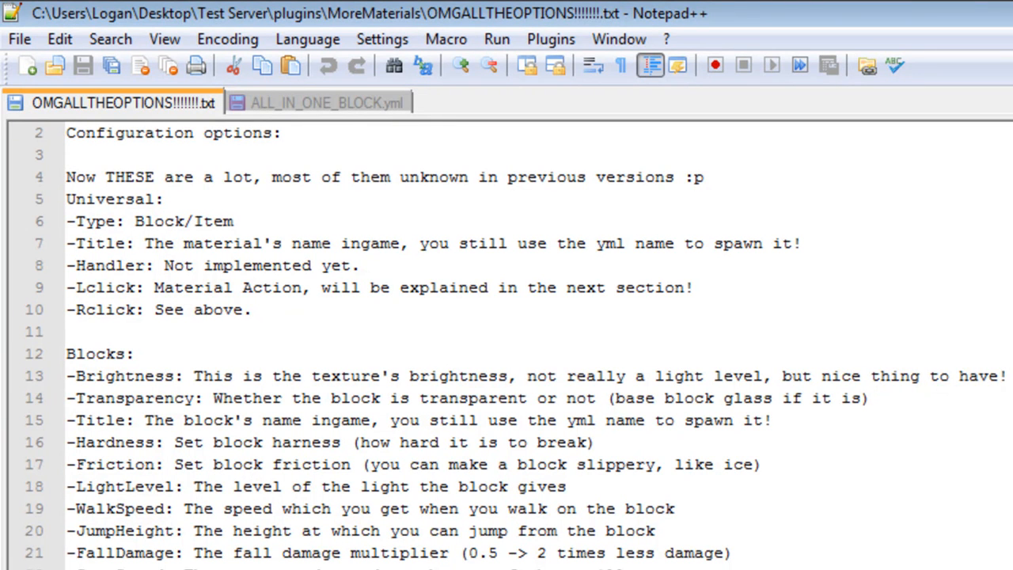
Add Brightness: 10 to the block file and check the options reference.
{"action": "left_click", "coordinate": [320, 103]}
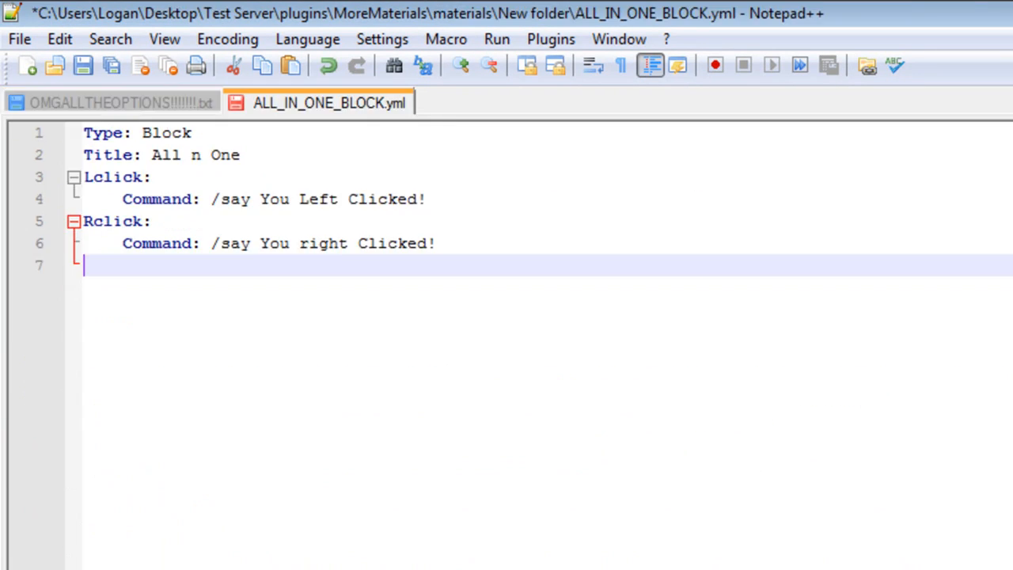
{"action": "type", "text": "Vi"}
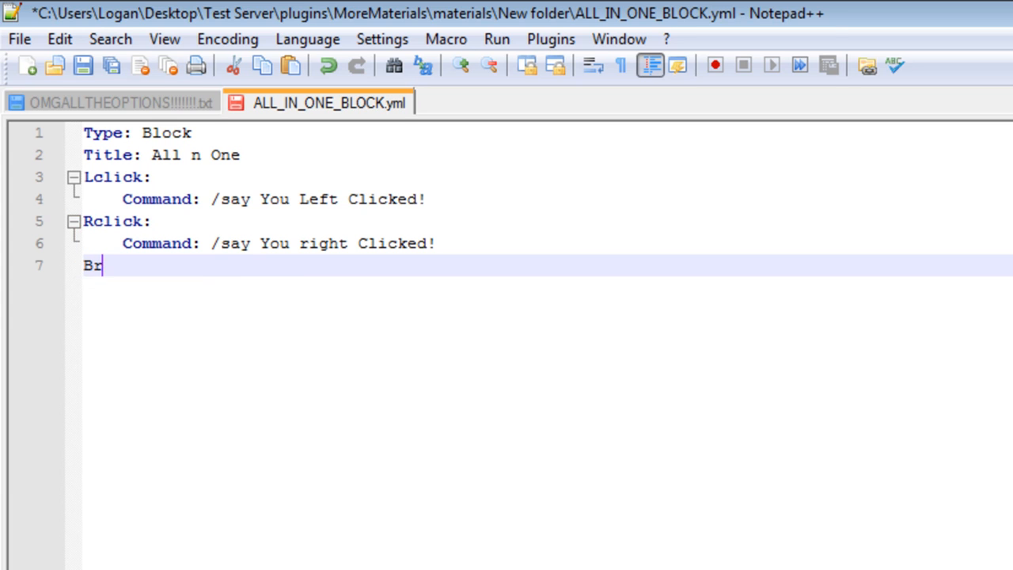
{"action": "type", "text": "ightnes"}
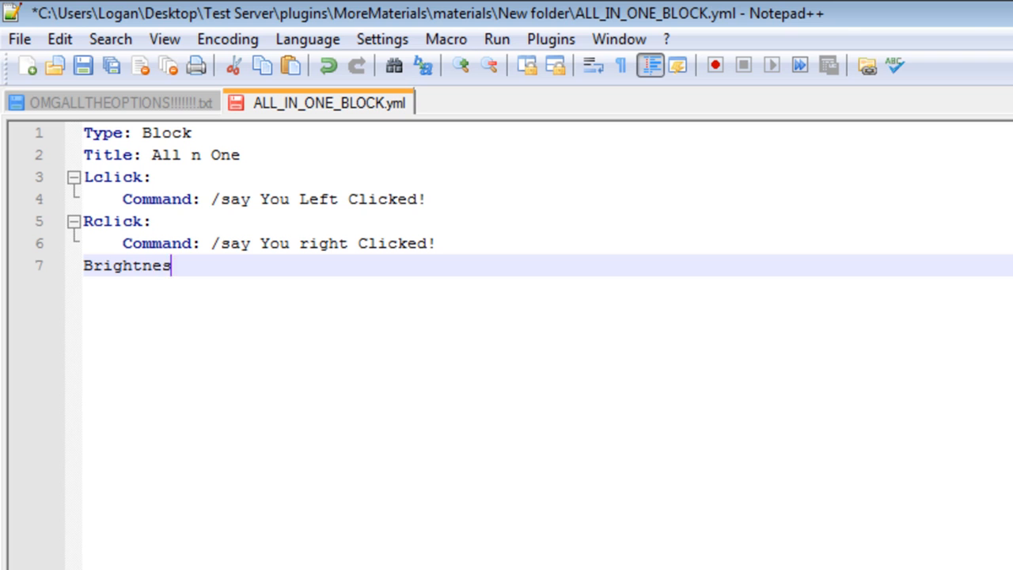
{"action": "type", "text": "s: 10"}
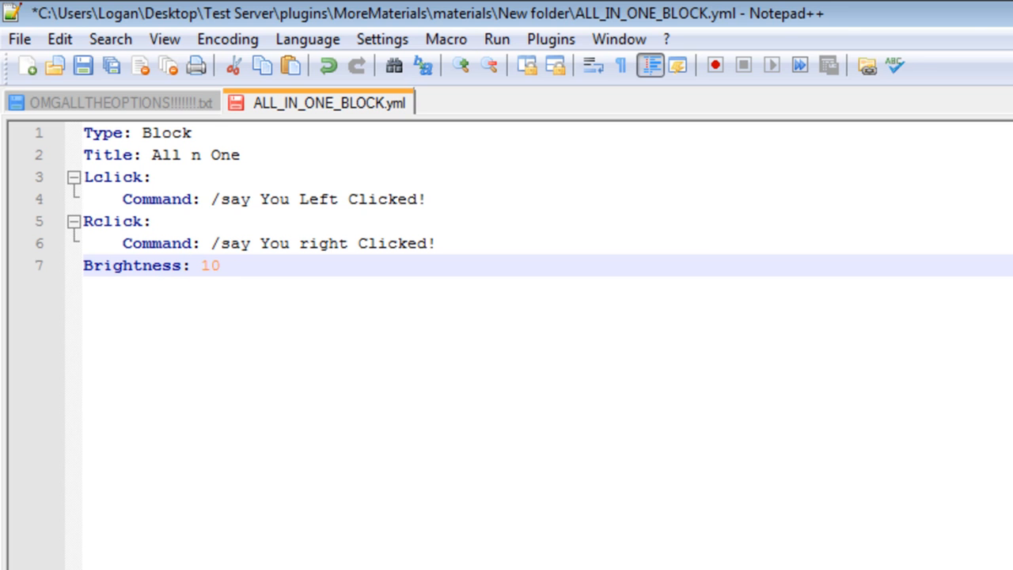
{"action": "left_click", "coordinate": [118, 101]}
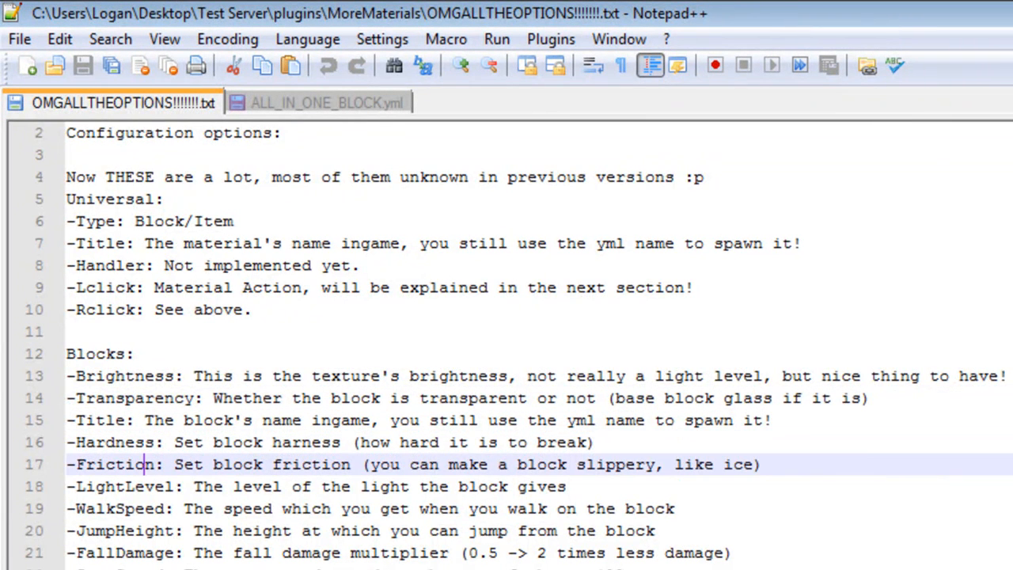
Add Hardness: 20 and Friction: 1 on new lines, then consult the options reference.
{"action": "left_click", "coordinate": [320, 101]}
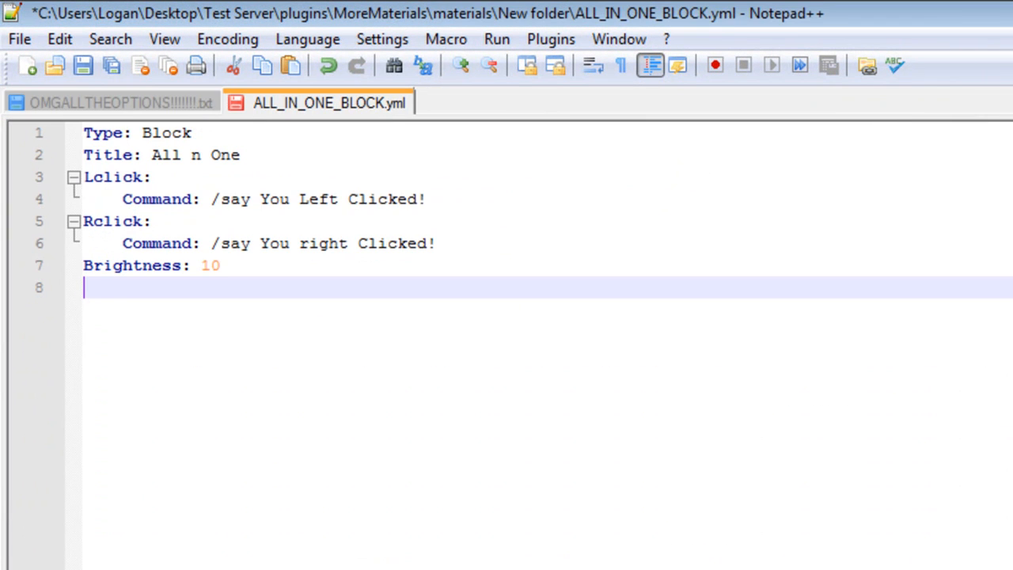
{"action": "type", "text": "HardnessI"}
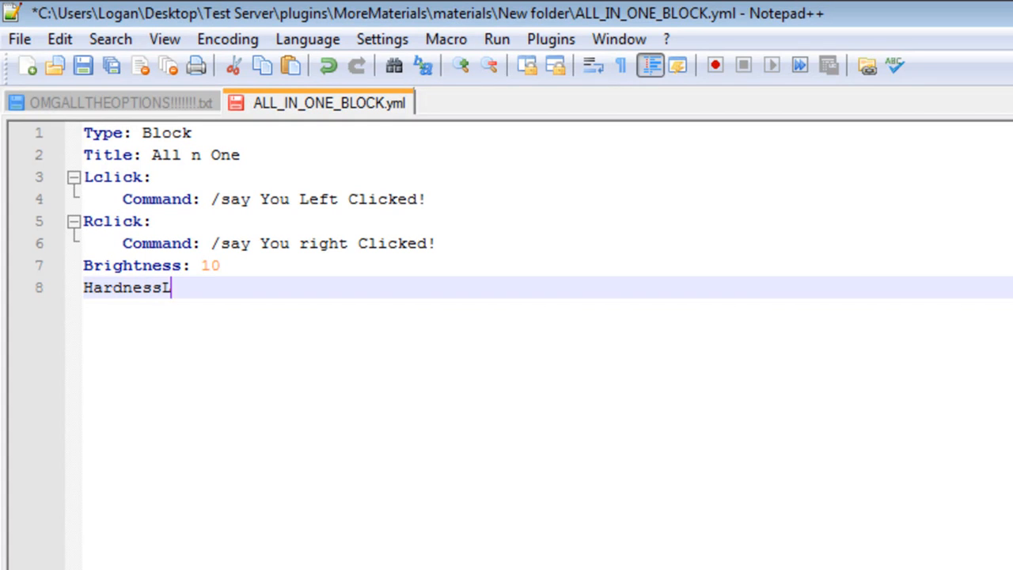
{"action": "key", "text": "Backspace"}
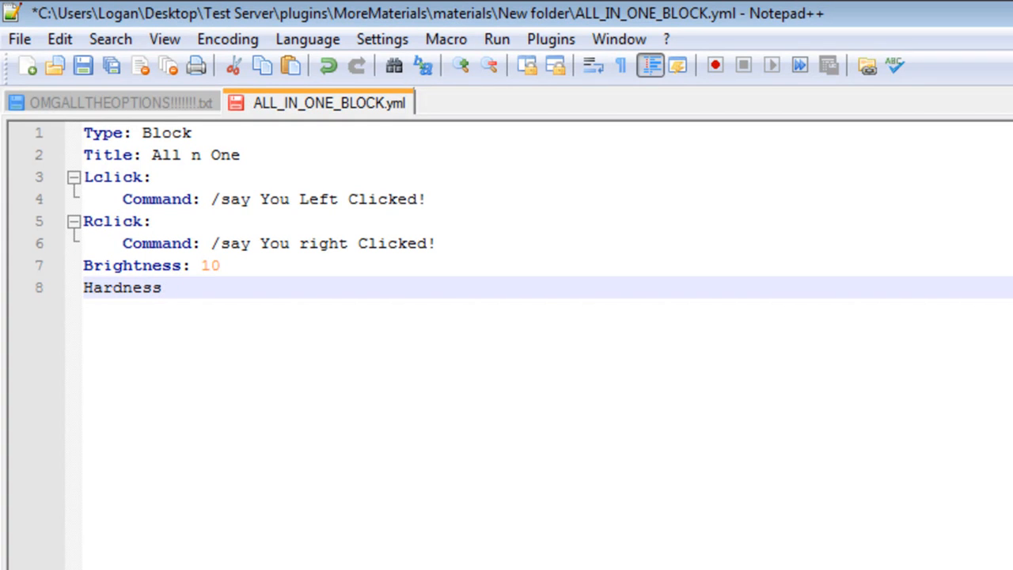
{"action": "type", "text": ": 20"}
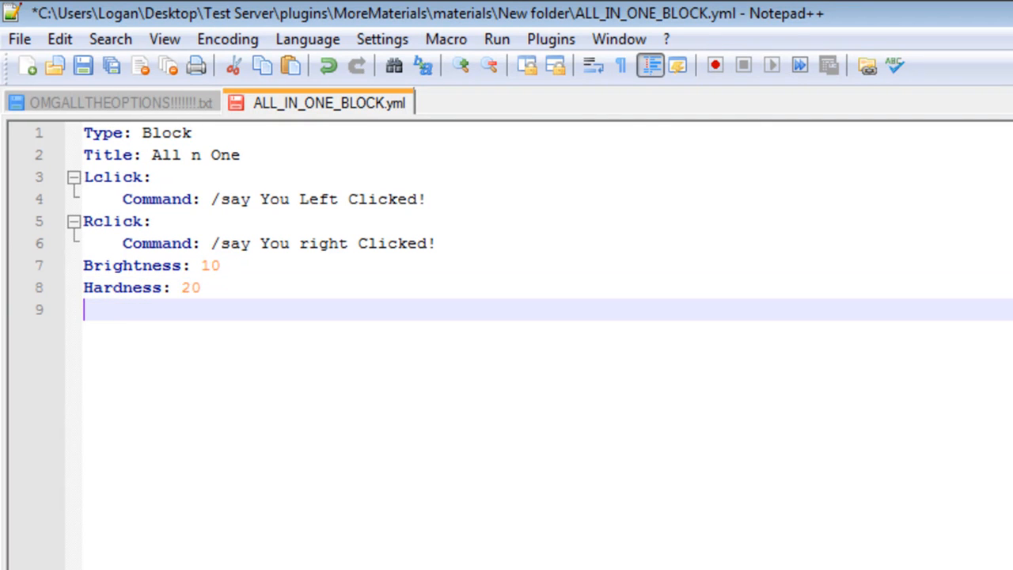
{"action": "type", "text": "Friction"}
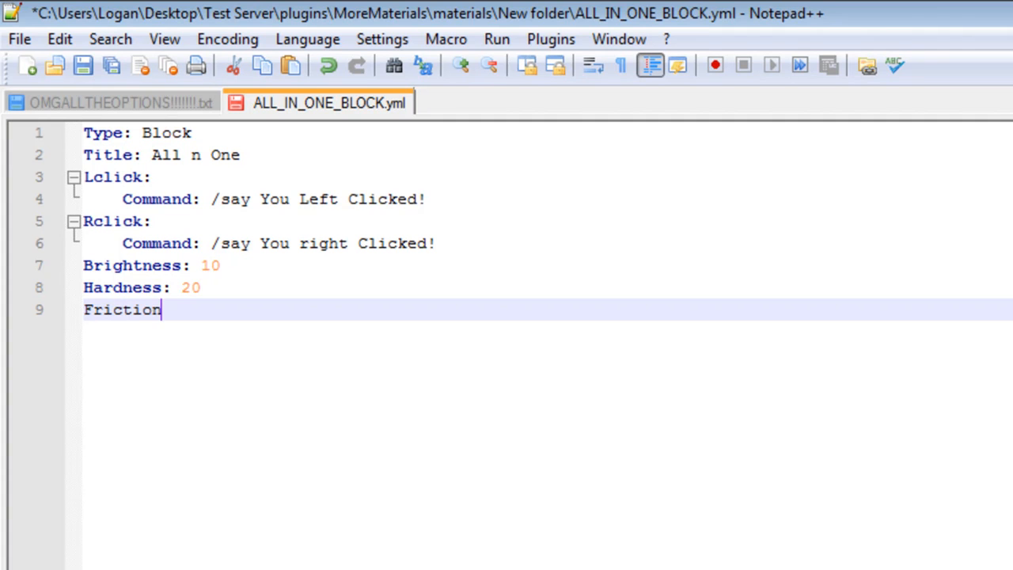
{"action": "type", "text": ": 1"}
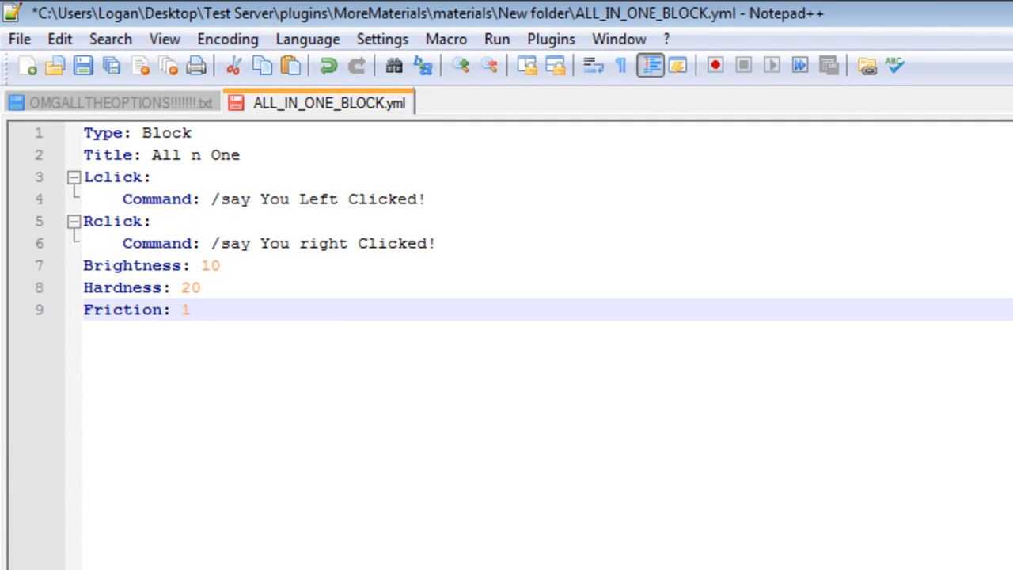
{"action": "left_click", "coordinate": [114, 101]}
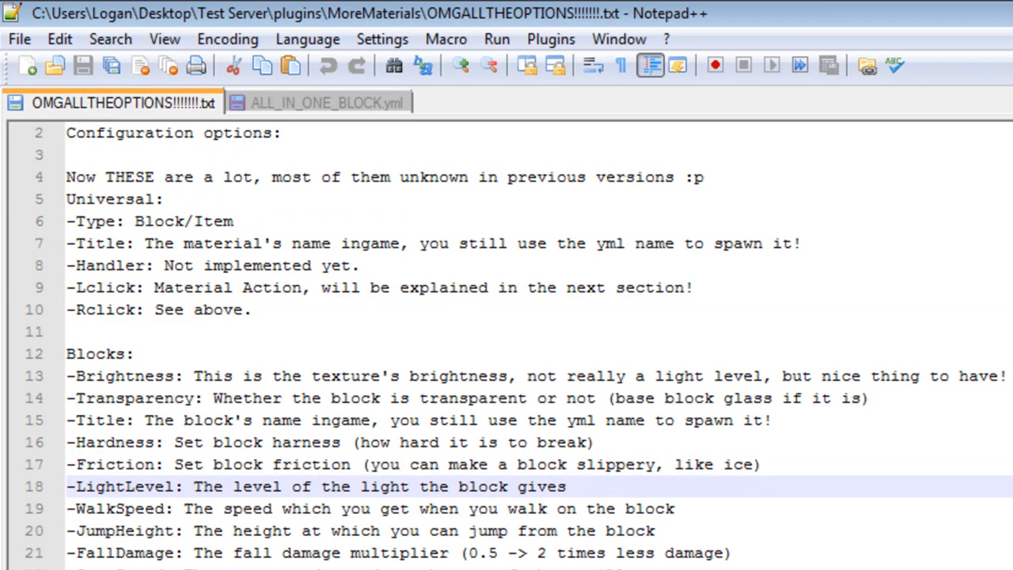
Add LightLevel: 15 and WalkSpeed: 2, then return to the options notes.
{"action": "left_click", "coordinate": [325, 102]}
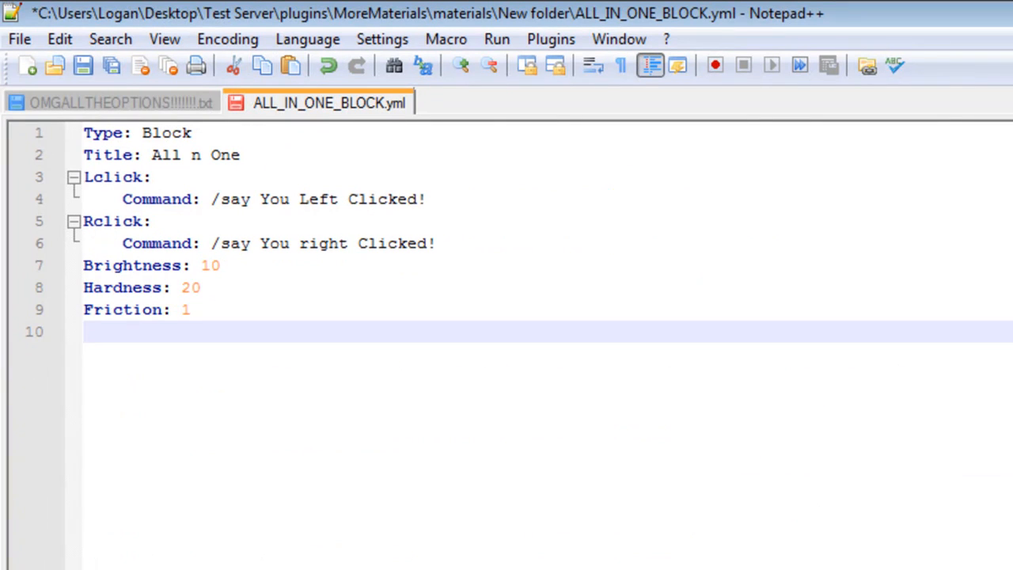
{"action": "type", "text": "LightLe"}
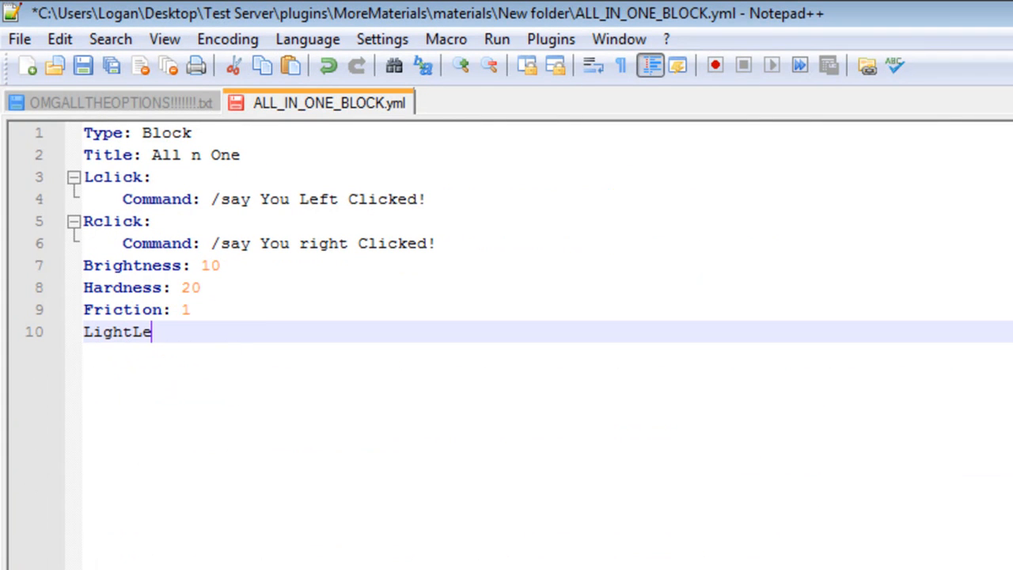
{"action": "type", "text": "vel:"}
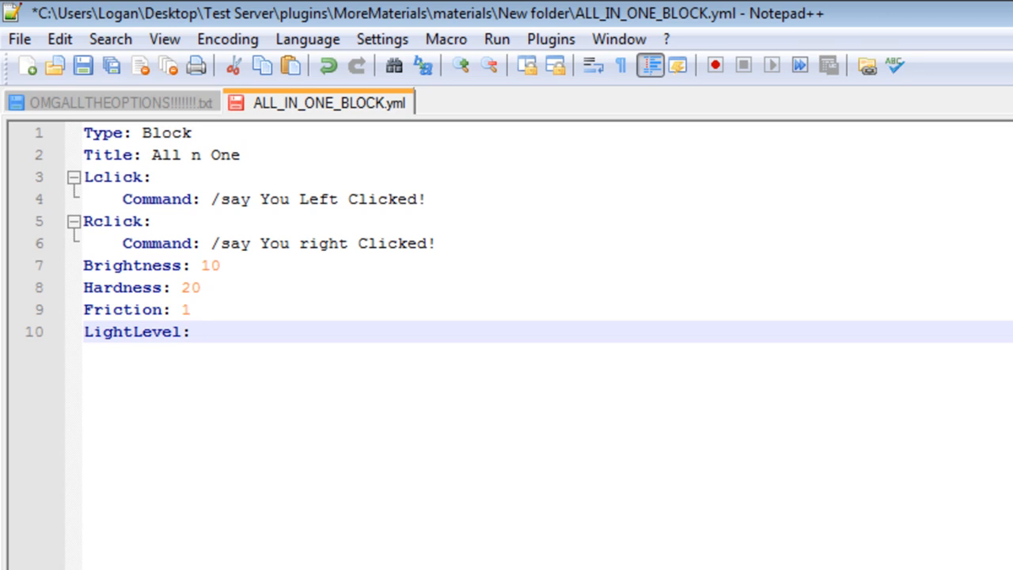
{"action": "type", "text": "15"}
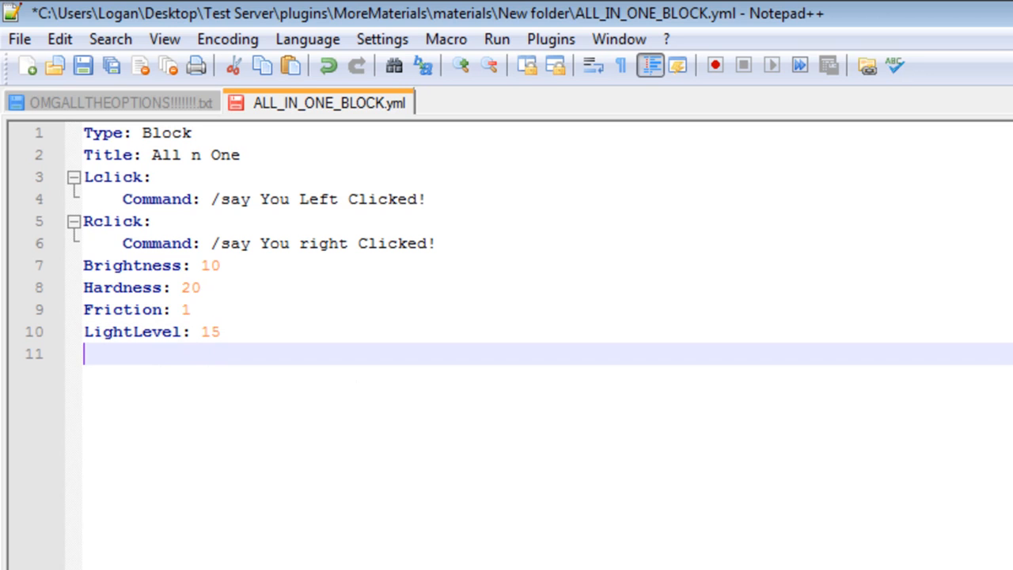
{"action": "type", "text": "Walk"}
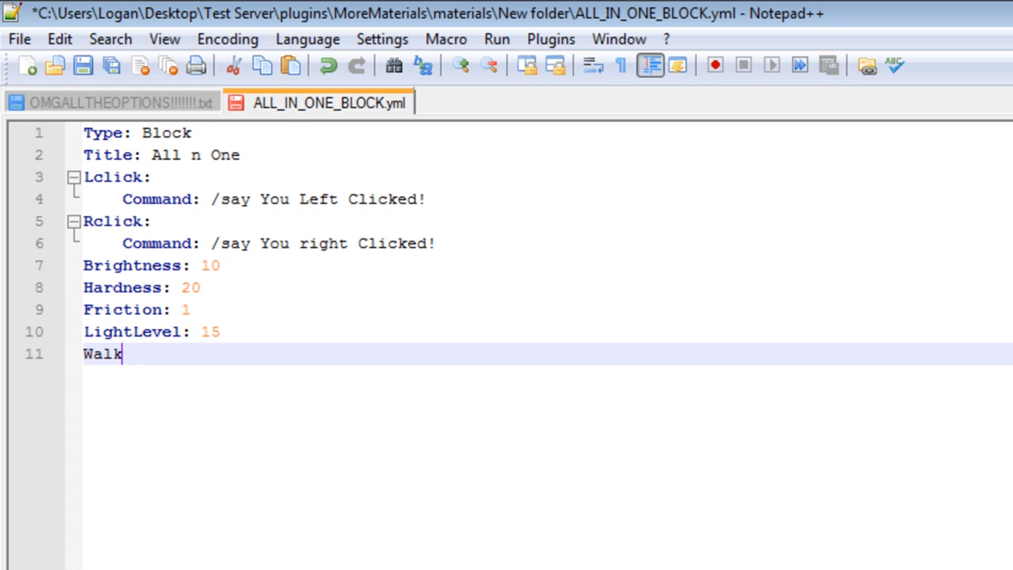
{"action": "type", "text": "Speed:"}
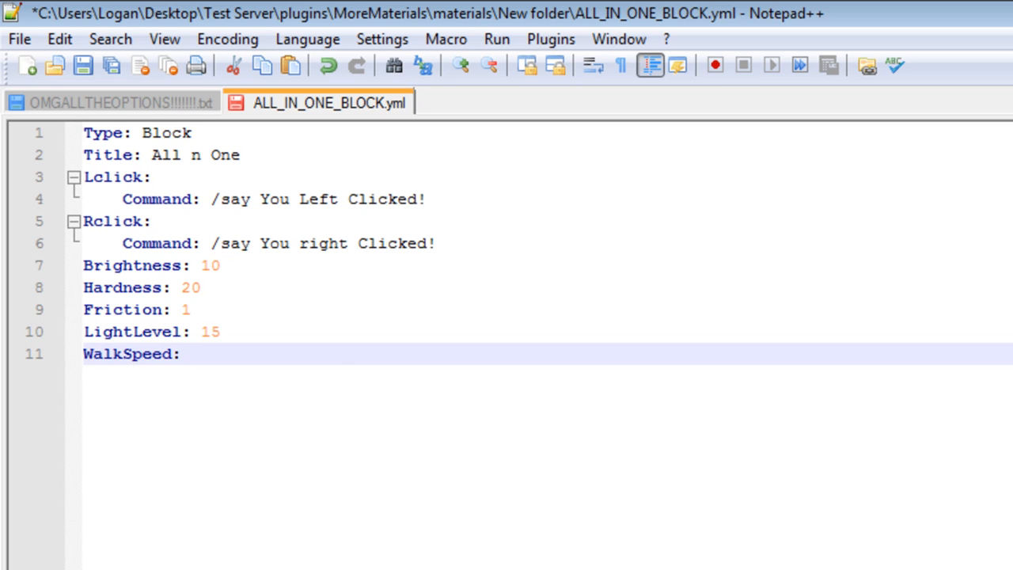
{"action": "type", "text": "2"}
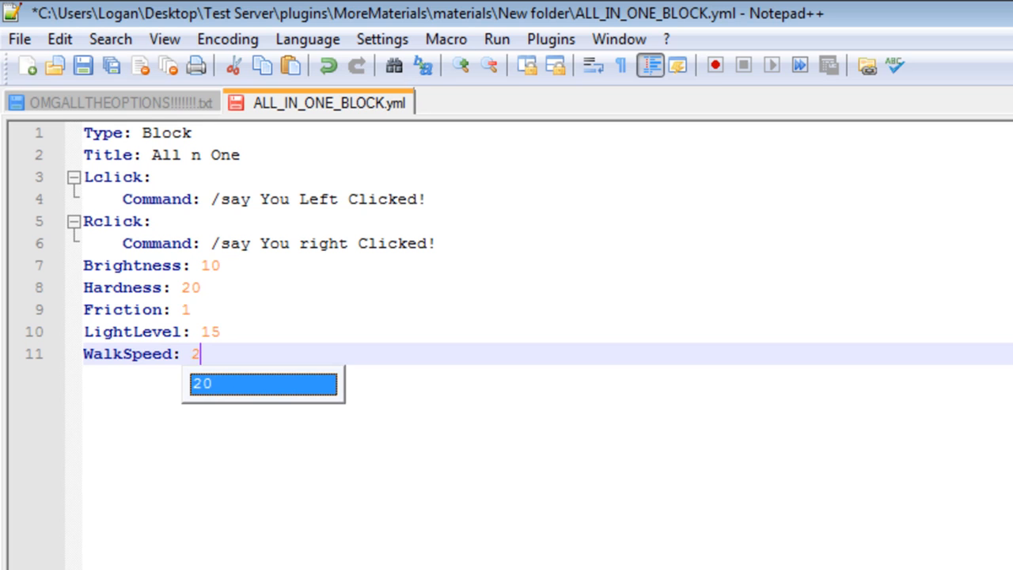
{"action": "key", "text": "Escape"}
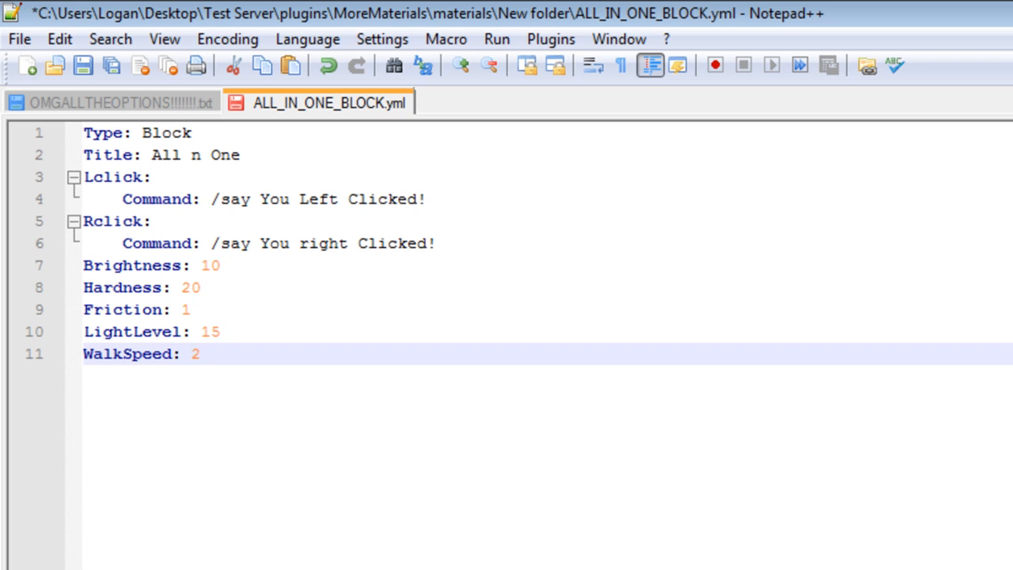
{"action": "key", "text": "enter"}
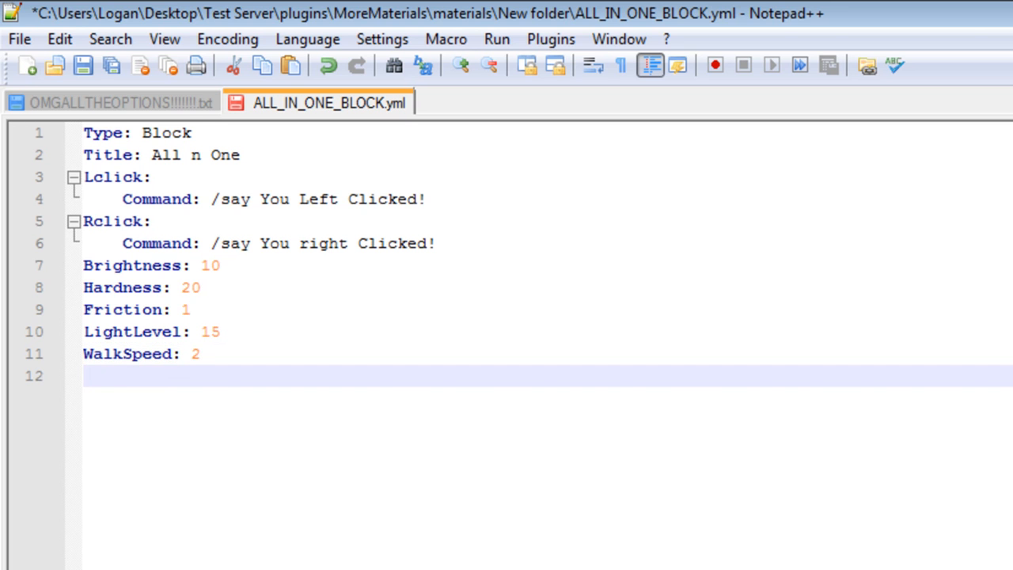
{"action": "left_click", "coordinate": [114, 102]}
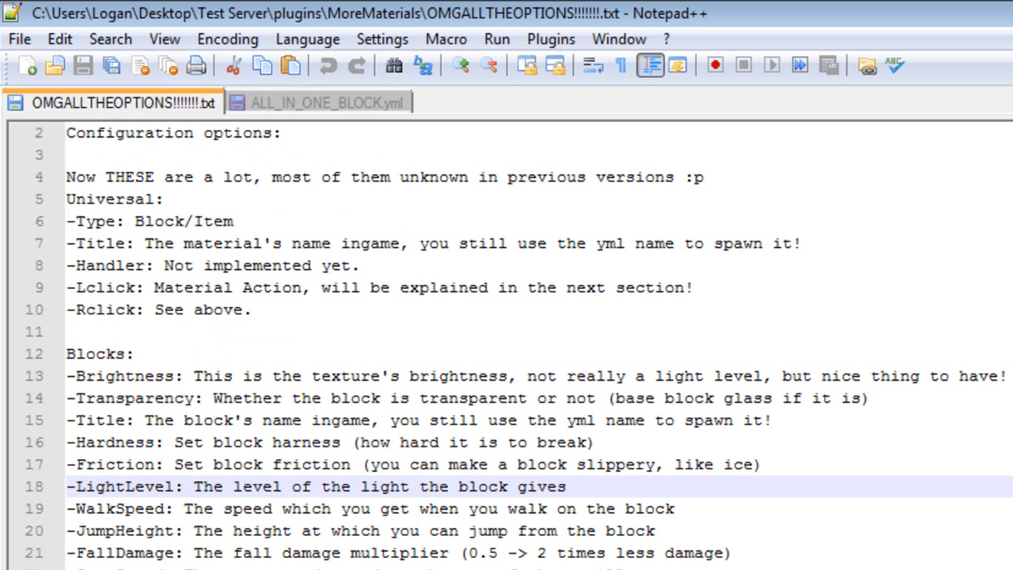
Add JumpHeight: 10 and FallDamage: 2 to the block file and return to the options reference.
{"action": "left_click", "coordinate": [316, 102]}
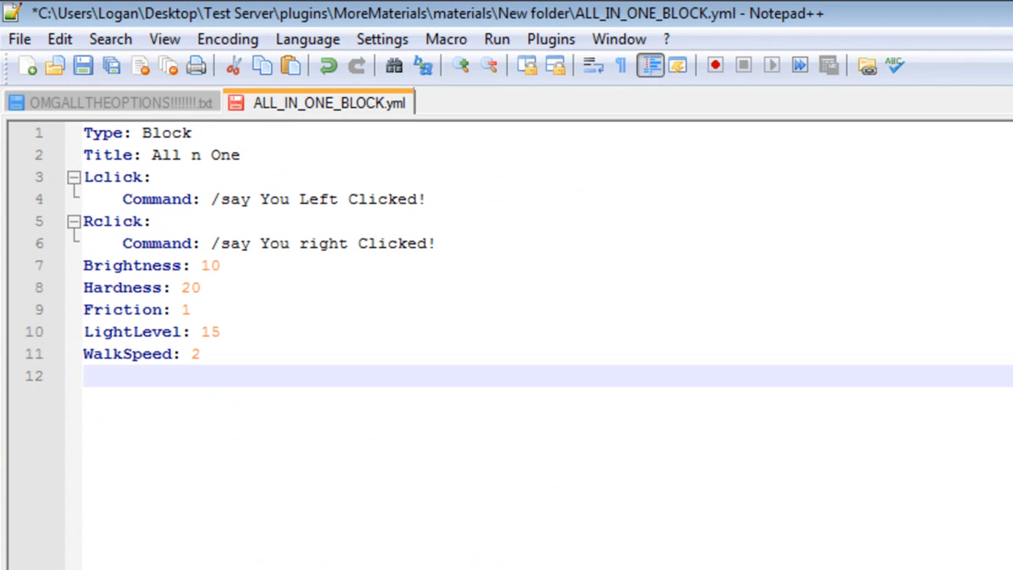
{"action": "type", "text": "Jump"}
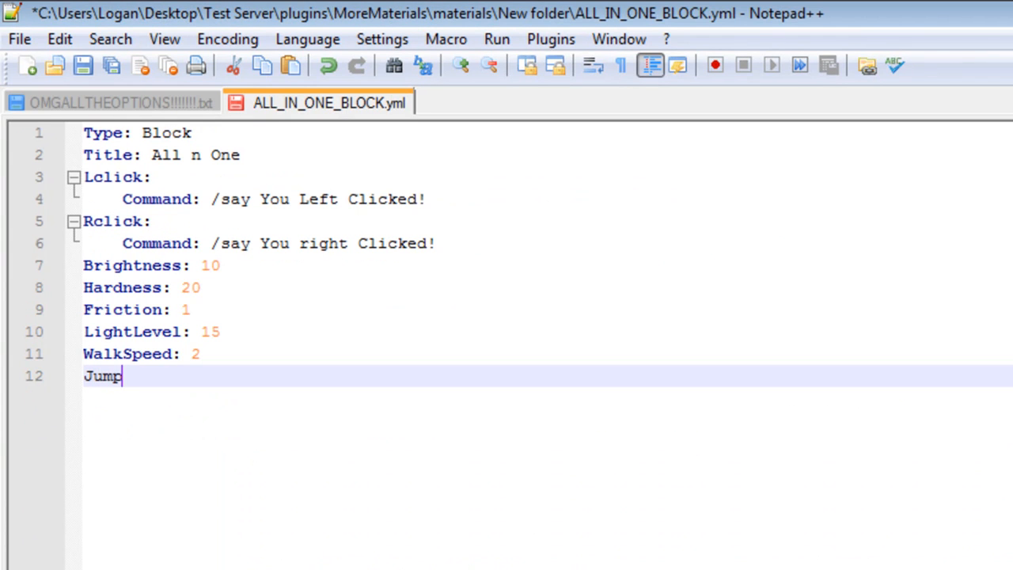
{"action": "type", "text": "Height:"}
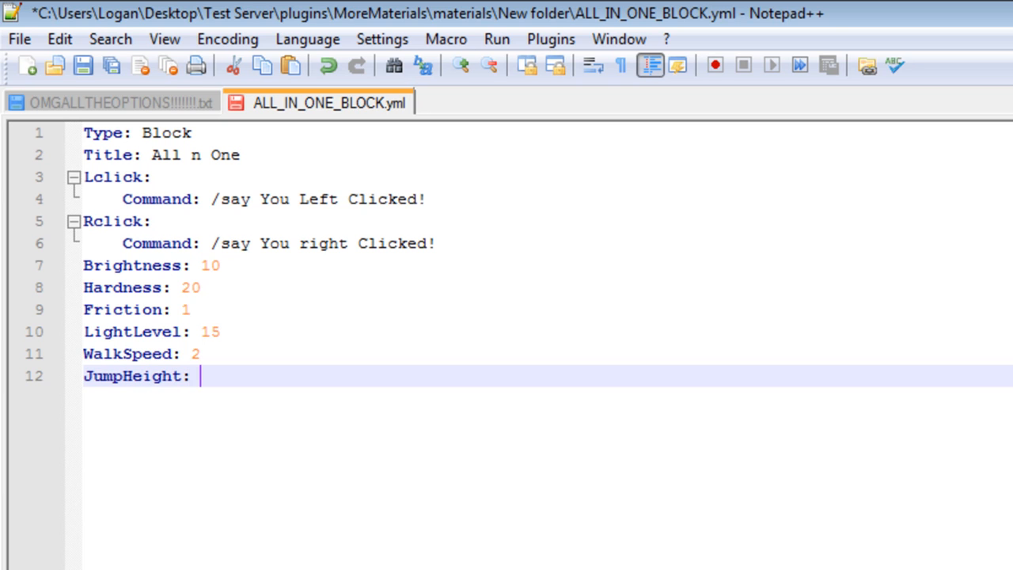
{"action": "type", "text": "10"}
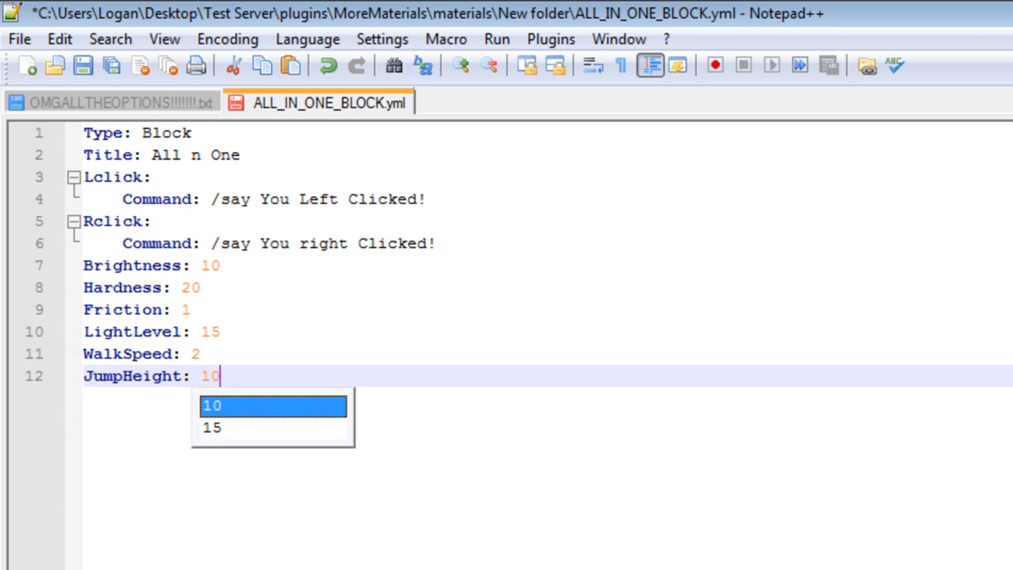
{"action": "key", "text": "Escape"}
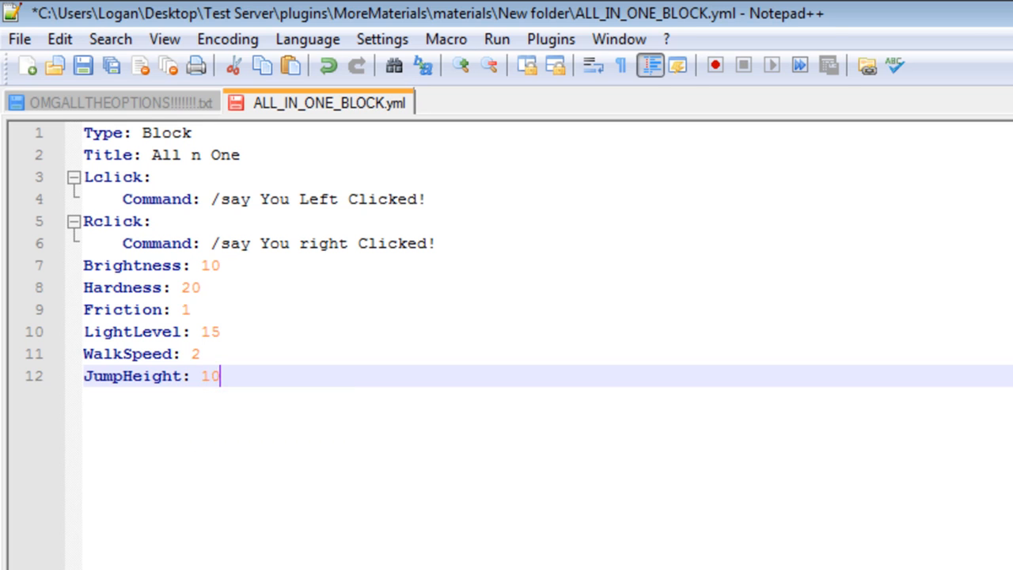
{"action": "type", "text": "FallDamage:"}
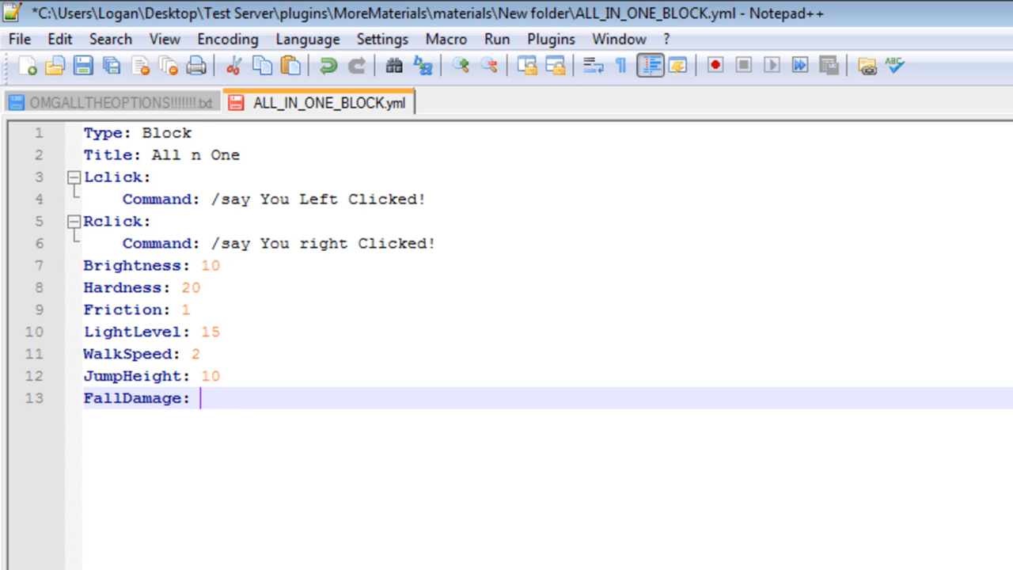
{"action": "type", "text": "2"}
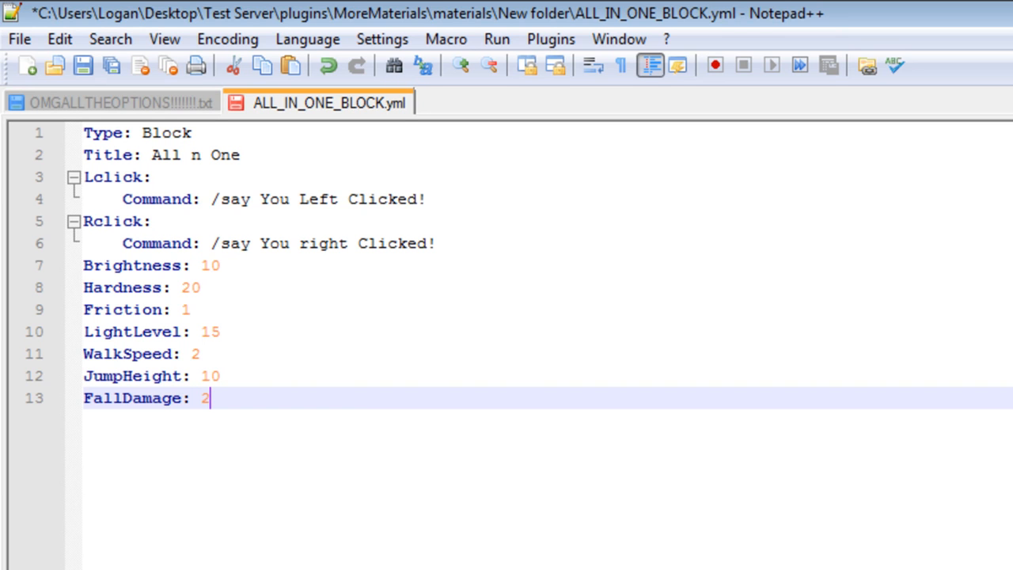
{"action": "left_click", "coordinate": [114, 101]}
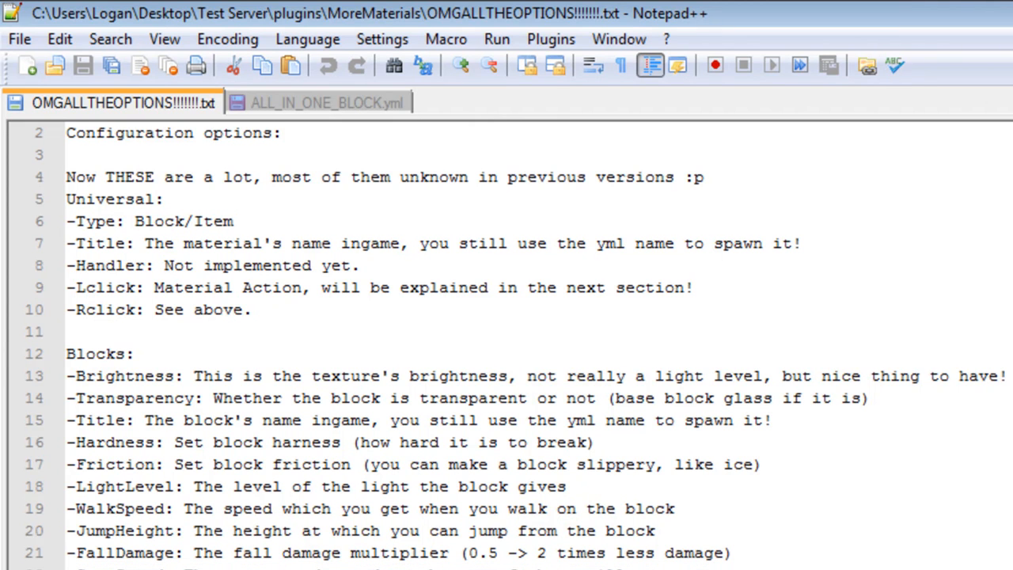
Add Experience: 50 under the Rclick command, checking the options reference around it.
{"action": "scroll", "scroll_direction": "down", "scroll_amount": 3}
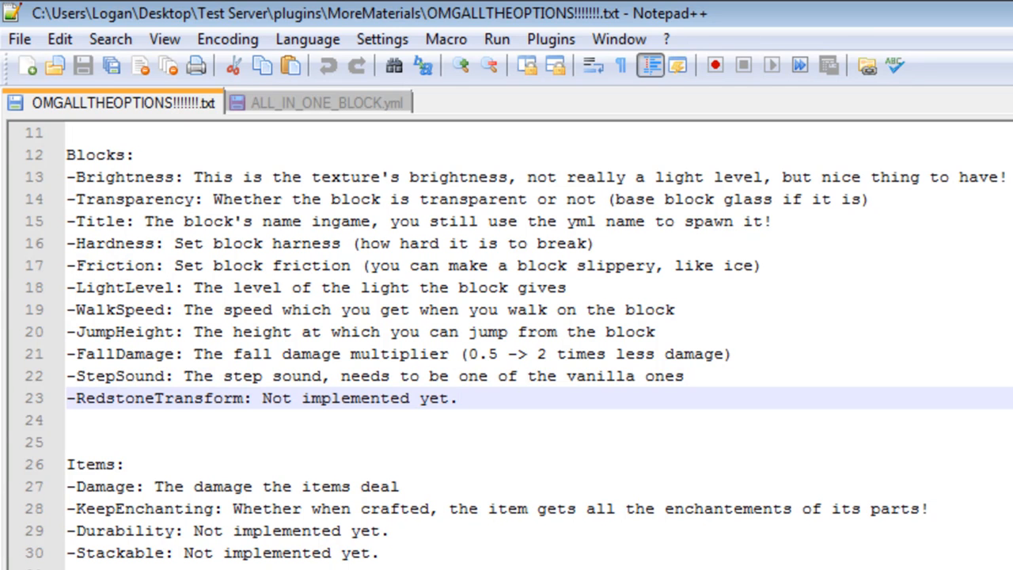
{"action": "left_click", "coordinate": [317, 101]}
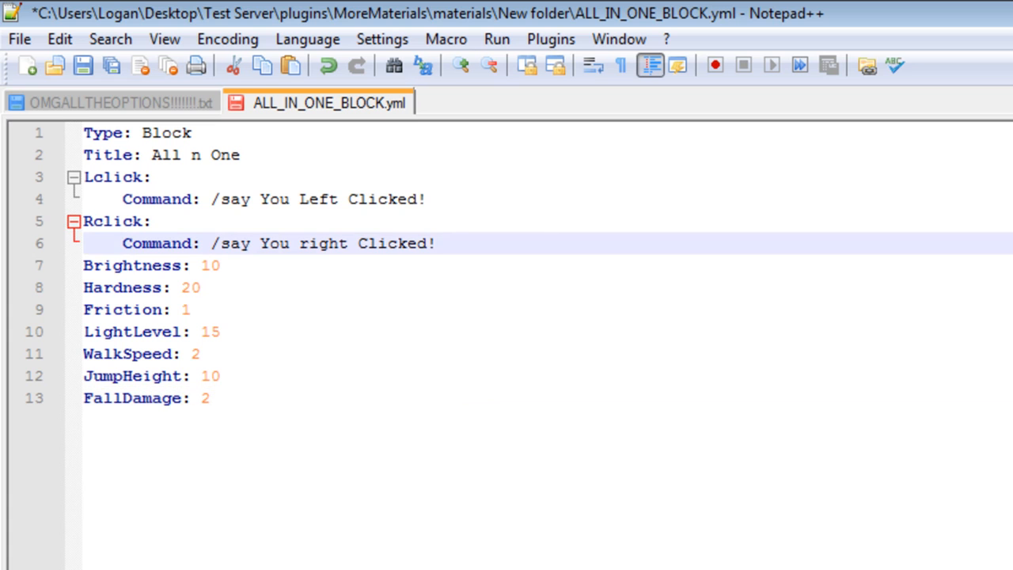
{"action": "type", "text": "Exper"}
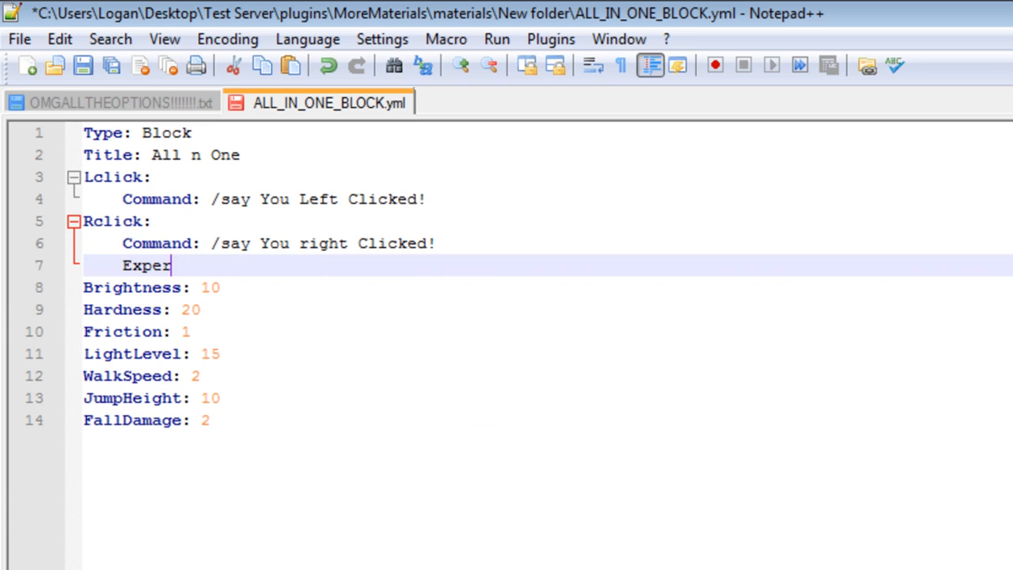
{"action": "type", "text": "ied"}
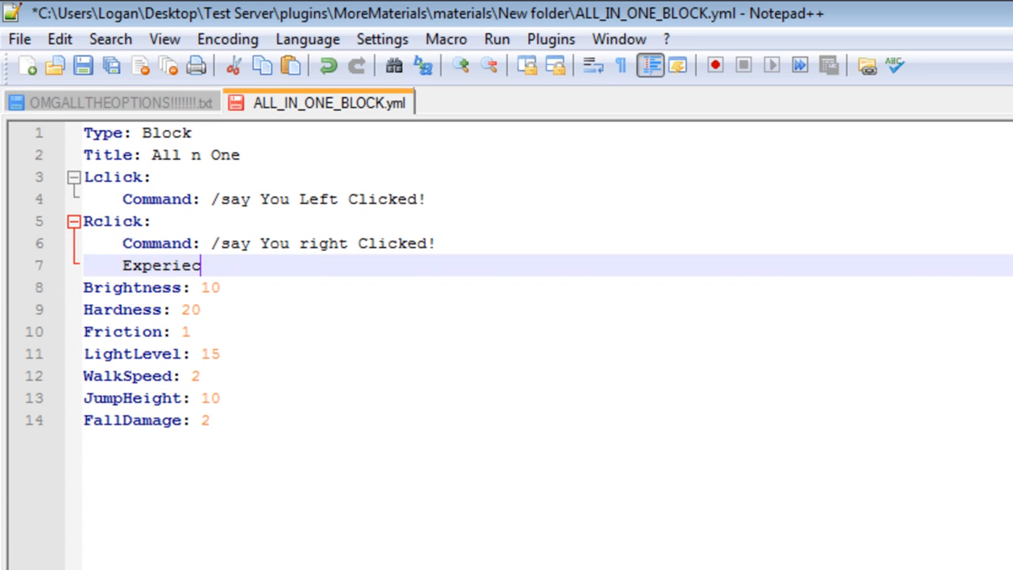
{"action": "type", "text": "nce"}
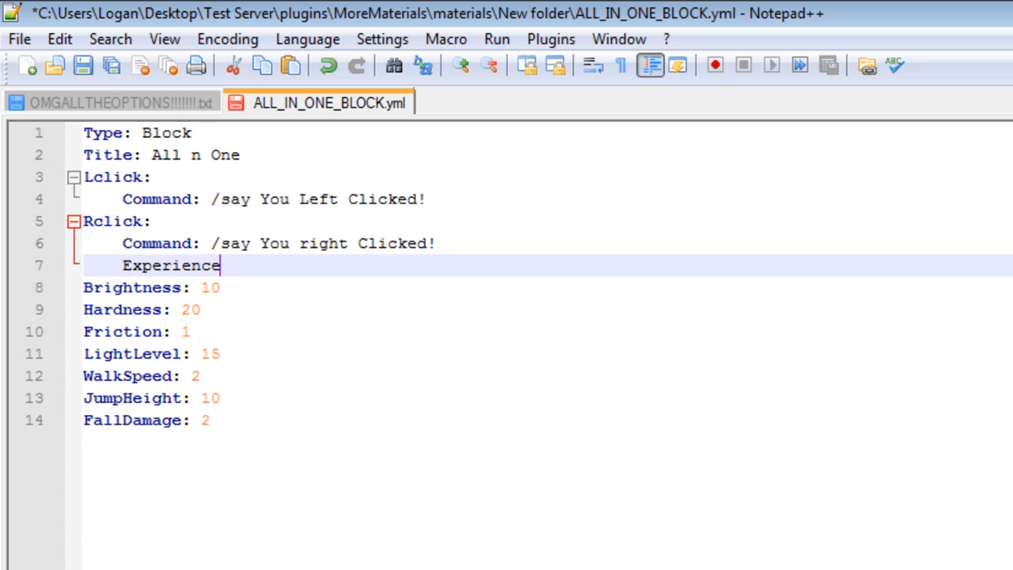
{"action": "type", "text": ": 50"}
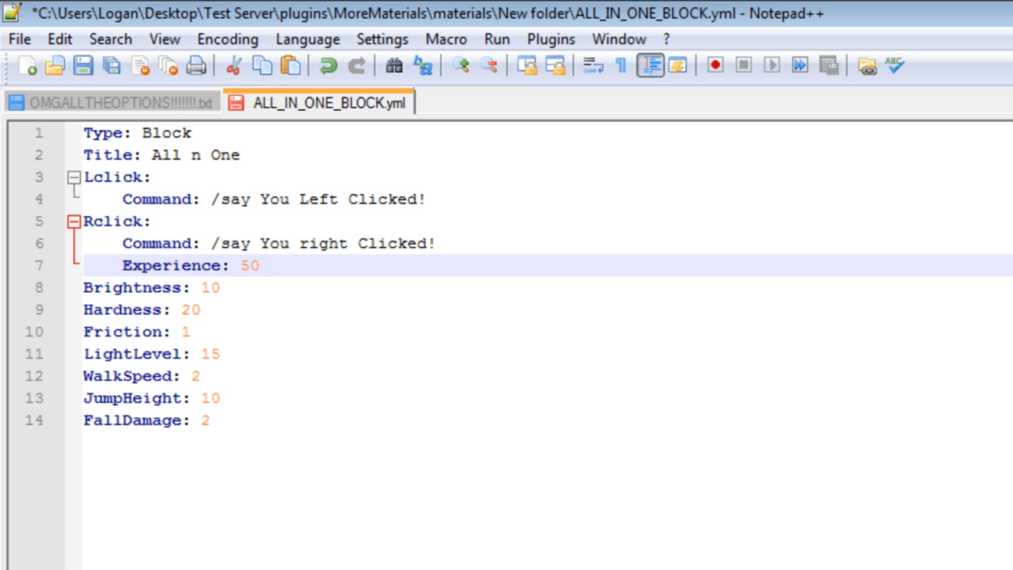
{"action": "left_click", "coordinate": [259, 265]}
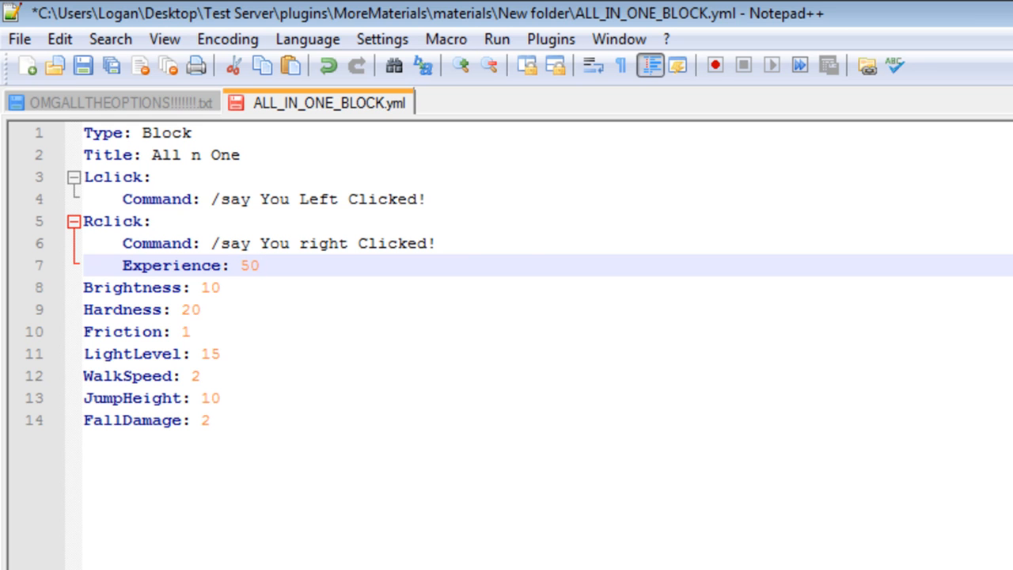
{"action": "left_click", "coordinate": [111, 101]}
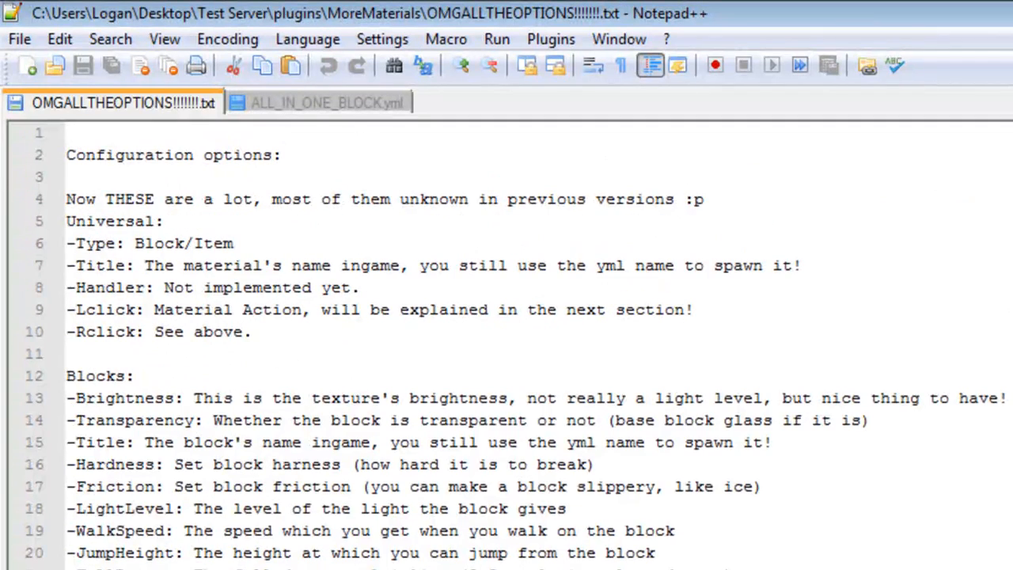
{"action": "left_click", "coordinate": [320, 101]}
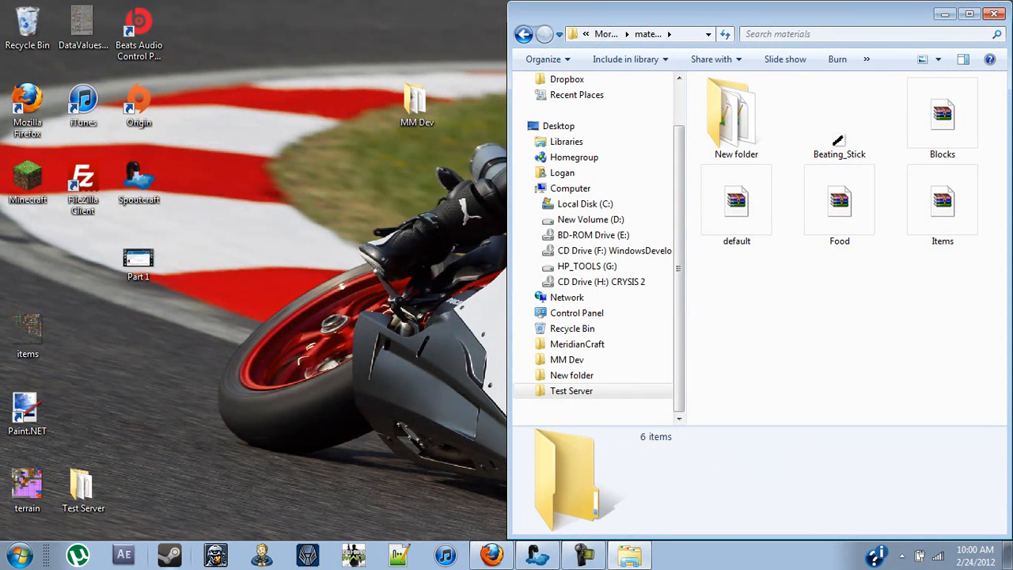
In the materials folder, open the Blocks.smp archive in WinRAR beside the New folder.
{"action": "left_click", "coordinate": [942, 202]}
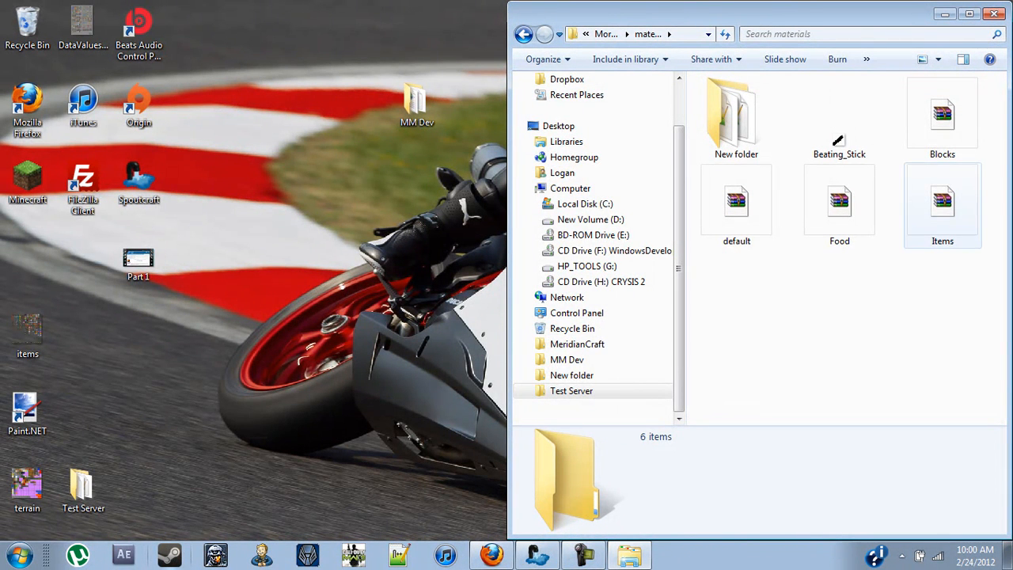
{"action": "left_click", "coordinate": [839, 203]}
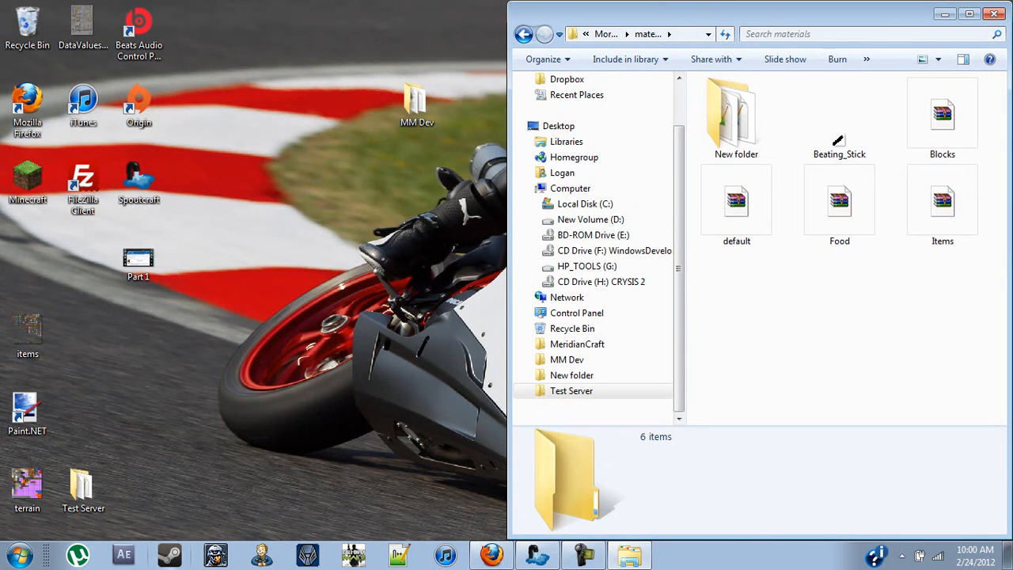
{"action": "double_click", "coordinate": [942, 119]}
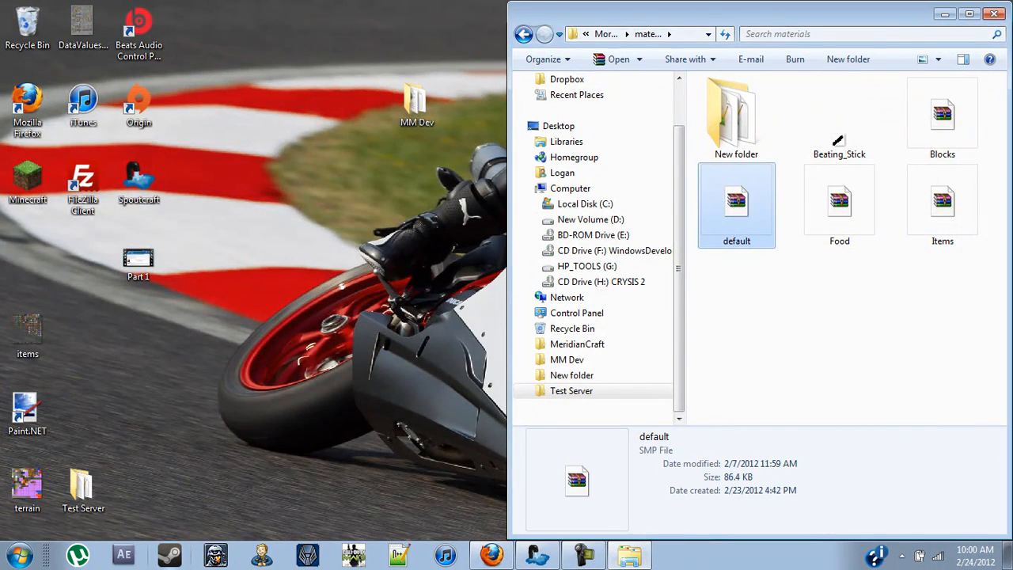
{"action": "right_click", "coordinate": [737, 203]}
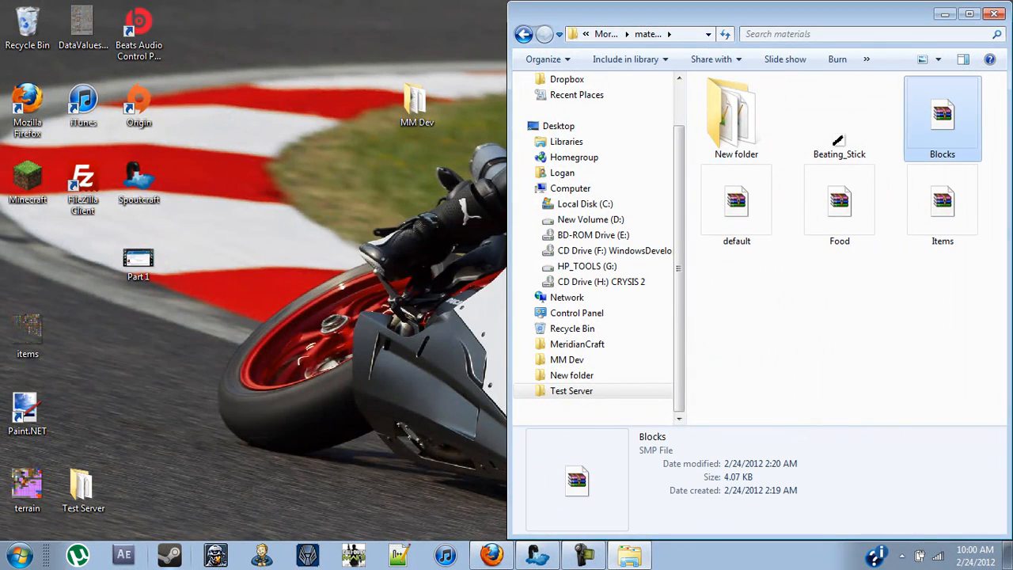
{"action": "double_click", "coordinate": [943, 114]}
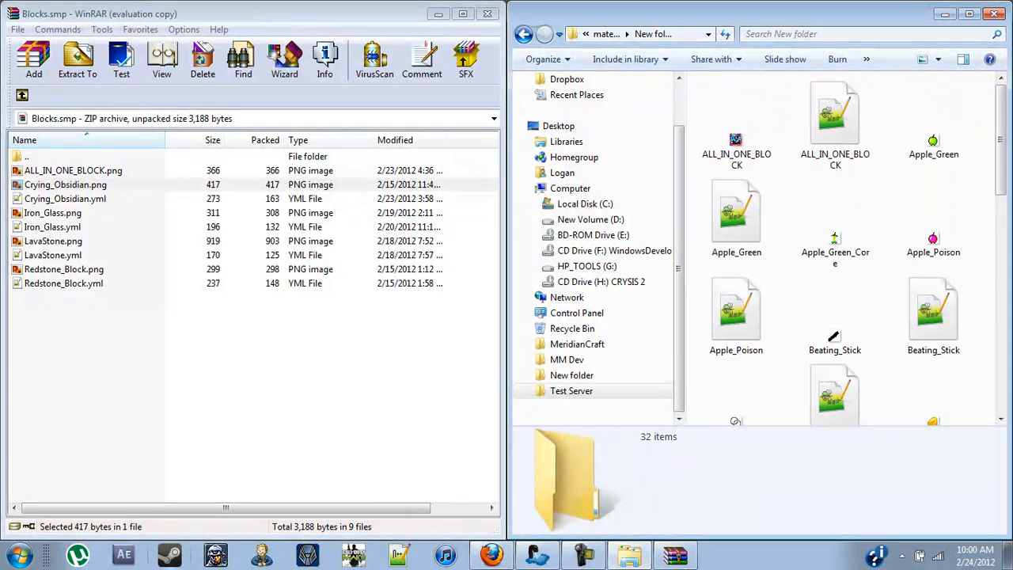
Add ALL_IN_ONE_BLOCK.yml to Blocks.smp and confirm the archive parameters.
{"action": "left_click", "coordinate": [34, 60]}
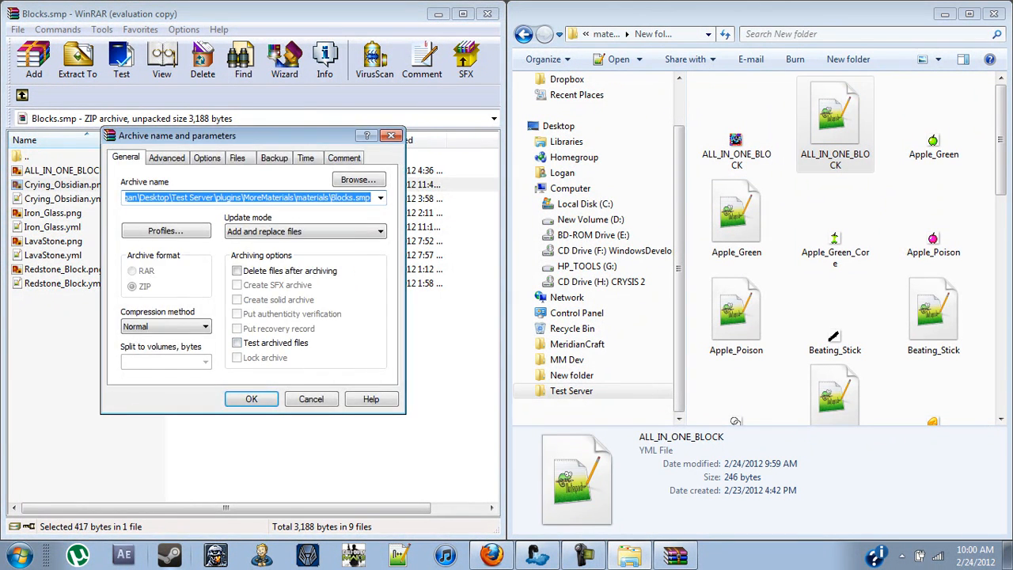
{"action": "left_click", "coordinate": [250, 399]}
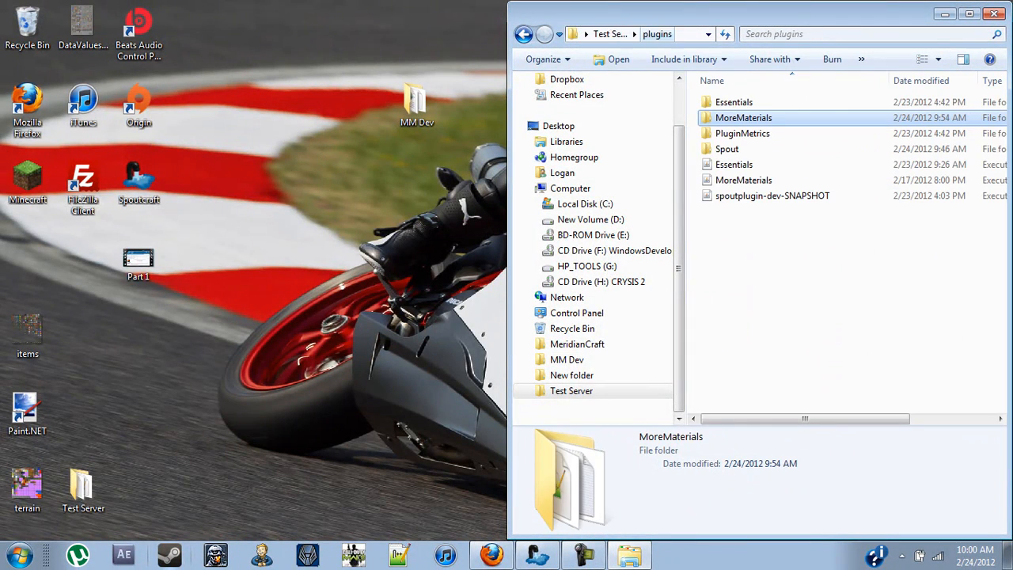
Launch the test server from its start script and let the console load the worlds.
{"action": "left_click", "coordinate": [616, 35]}
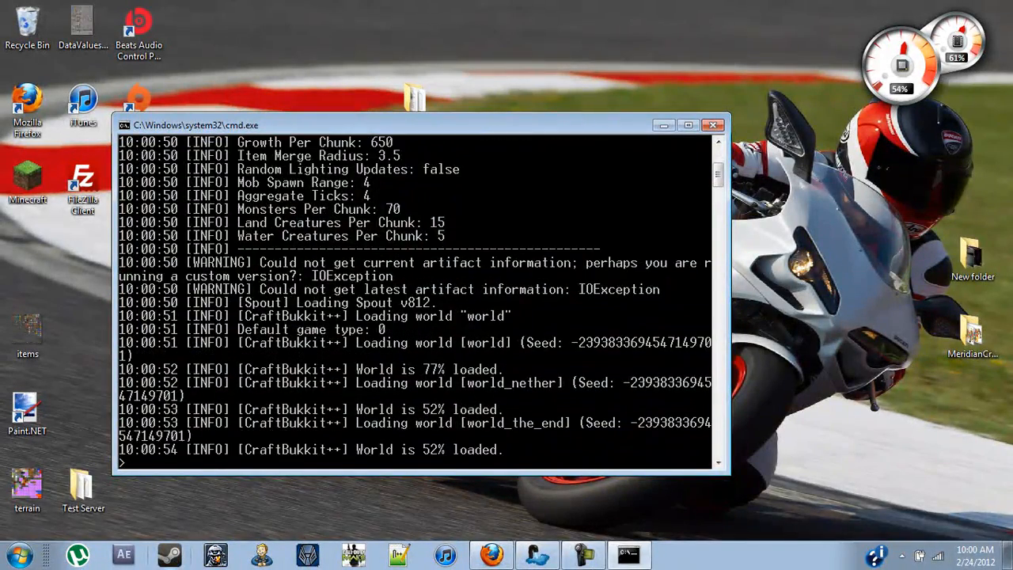
{"action": "left_click", "coordinate": [687, 125]}
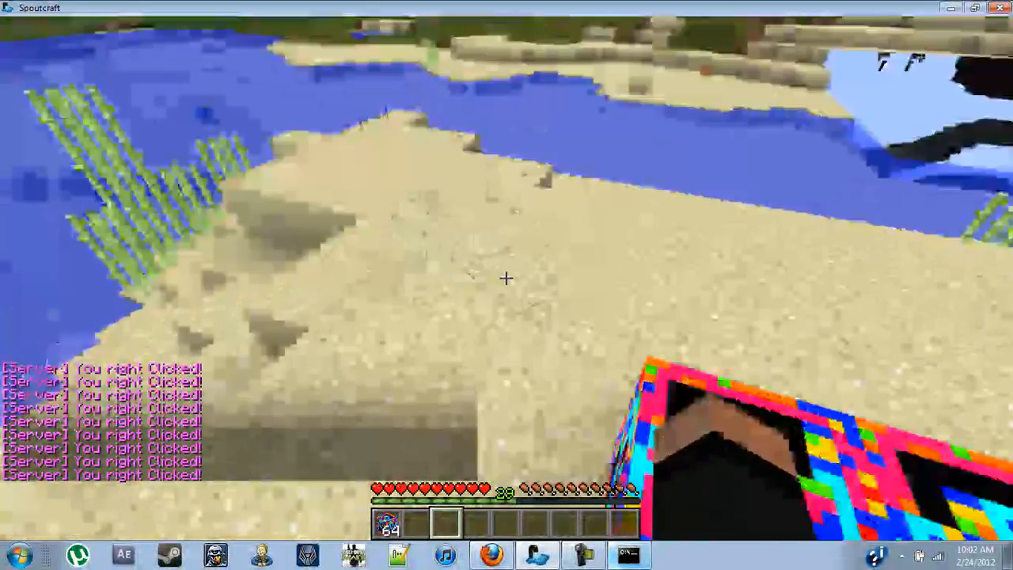
Bring up the player inventory after right-clicking the placed All n One block.
{"action": "key", "text": "e"}
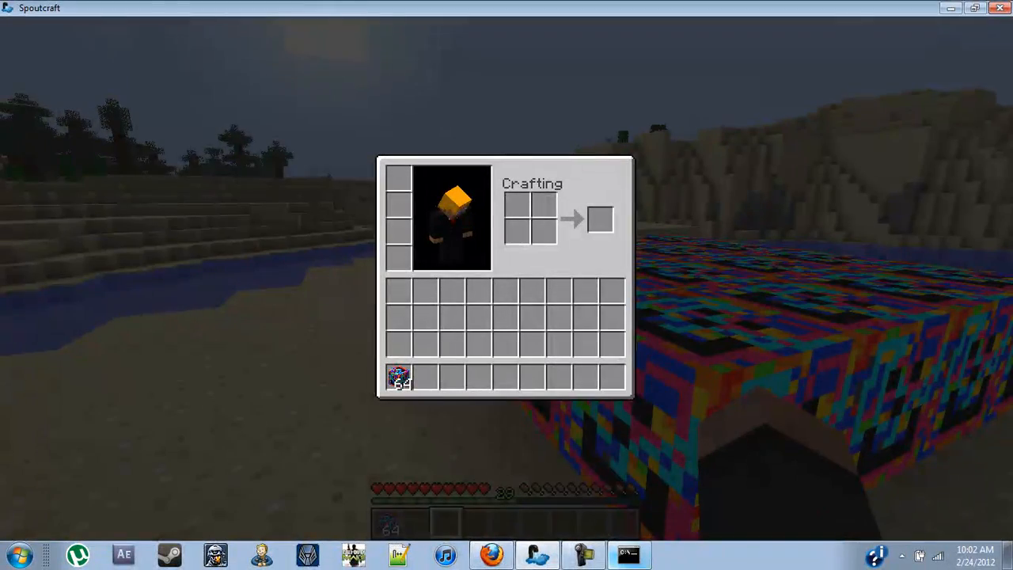